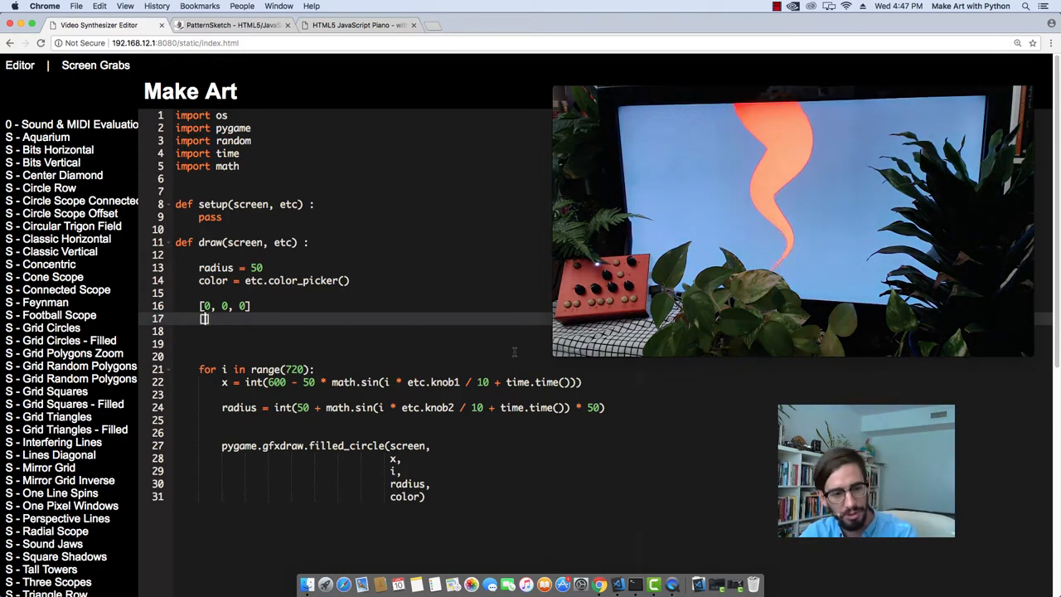
Step: Write the per-circle colour line as color = [i // 255, i // 255, i // 255] above the filled_circle call
text(255)
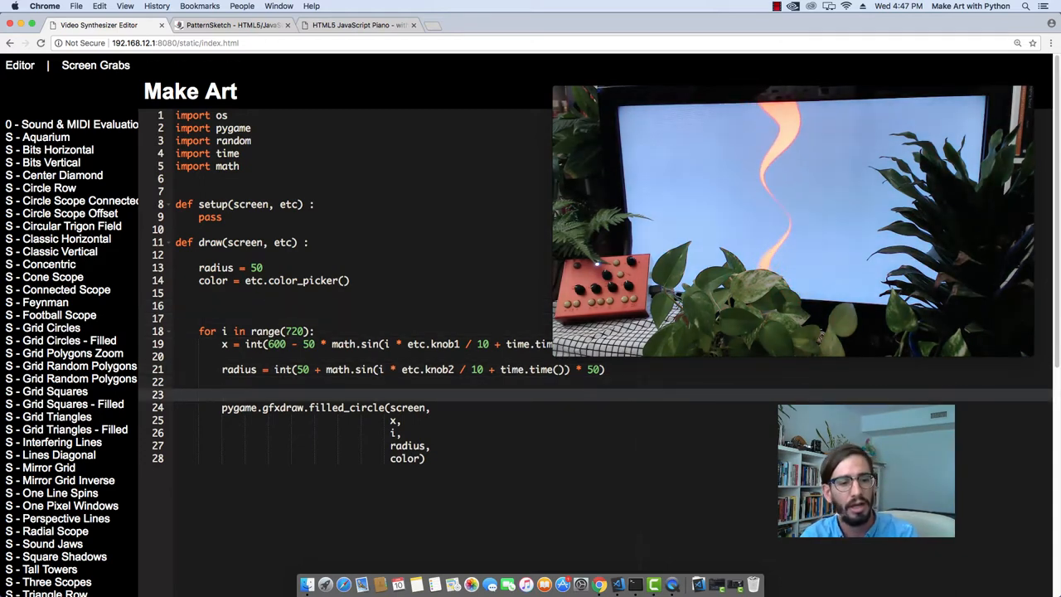
text(color = [i)
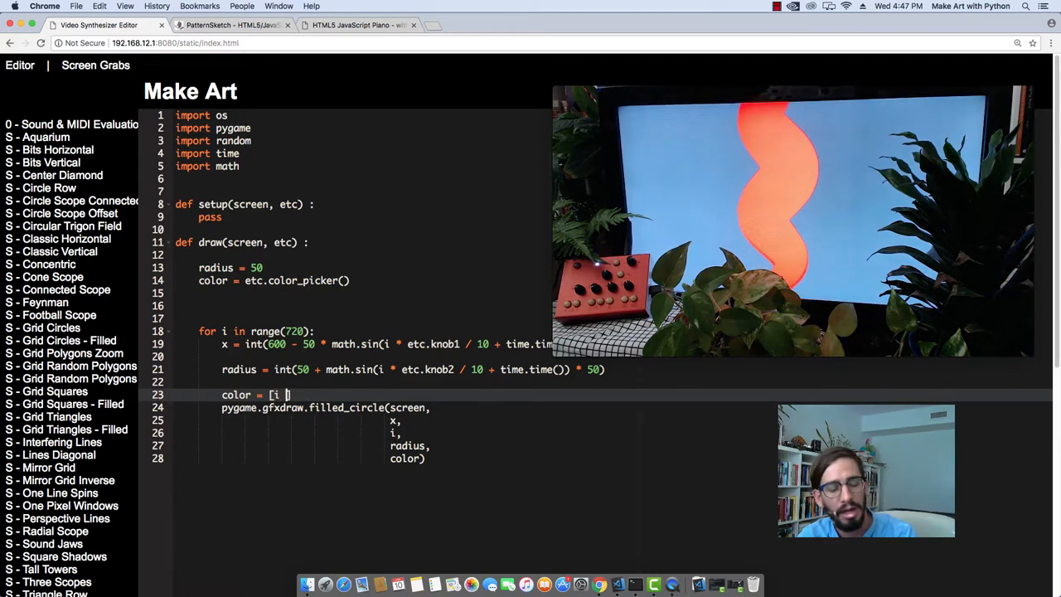
text(/)
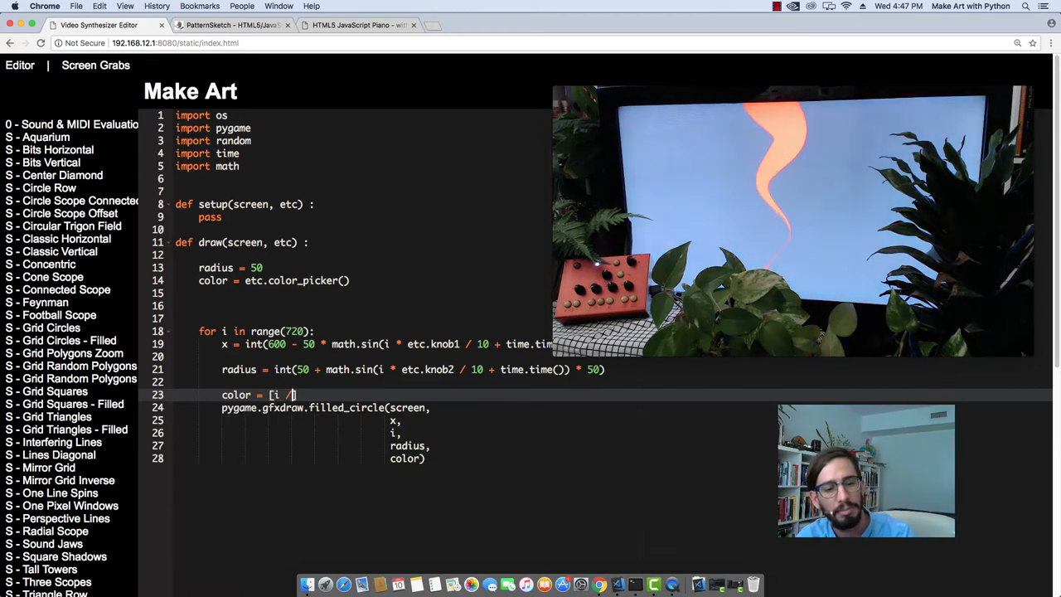
text(/ 2)
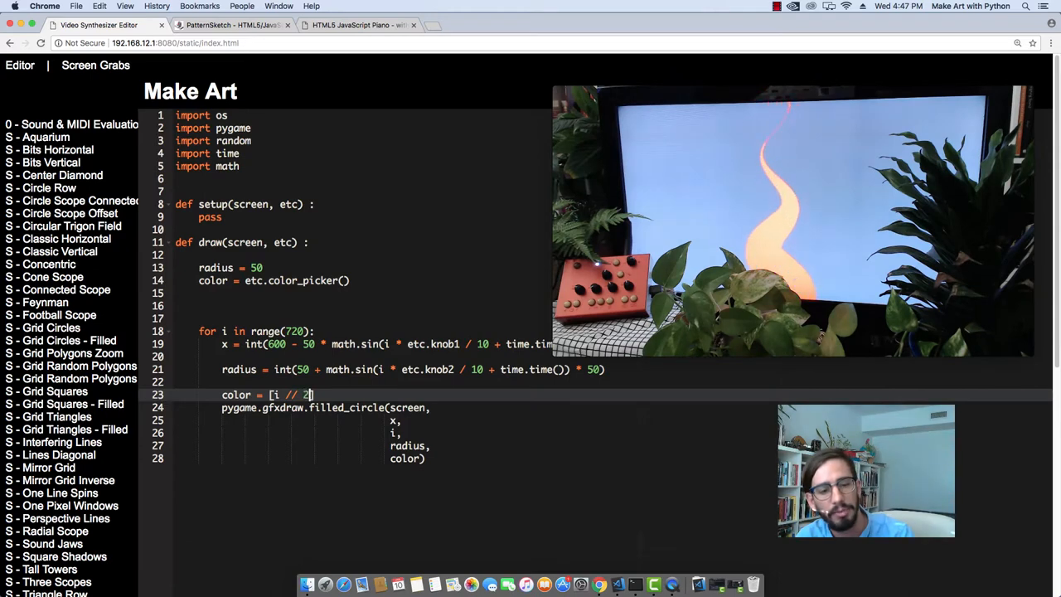
text(255, i //2)
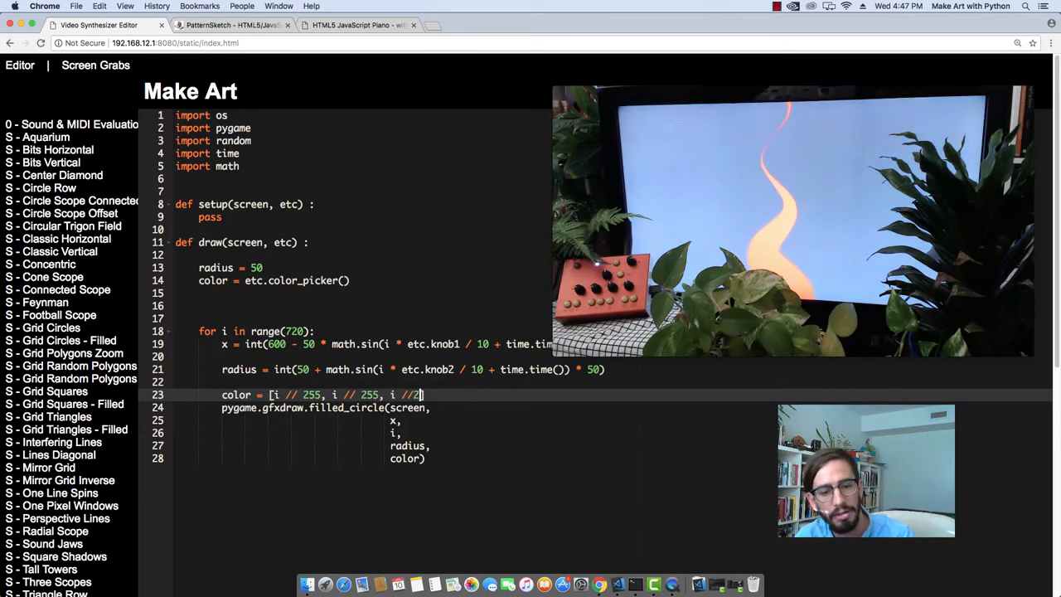
text(55)
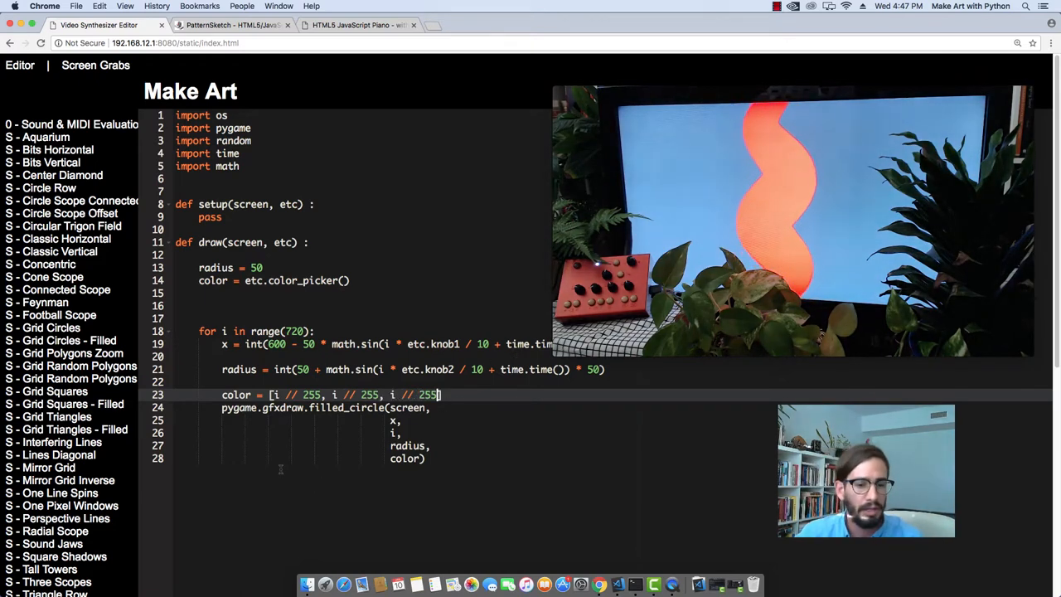
Step: Save the sketch from the sidebar so the synthesizer runs the new circle colours
scroll(down, 3)
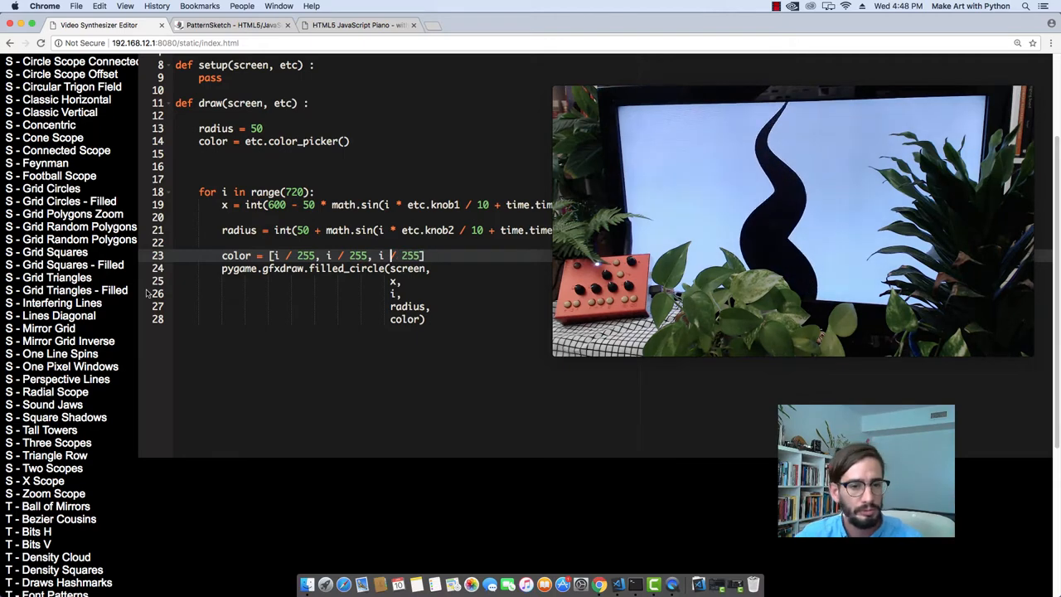
scroll(down, 3)
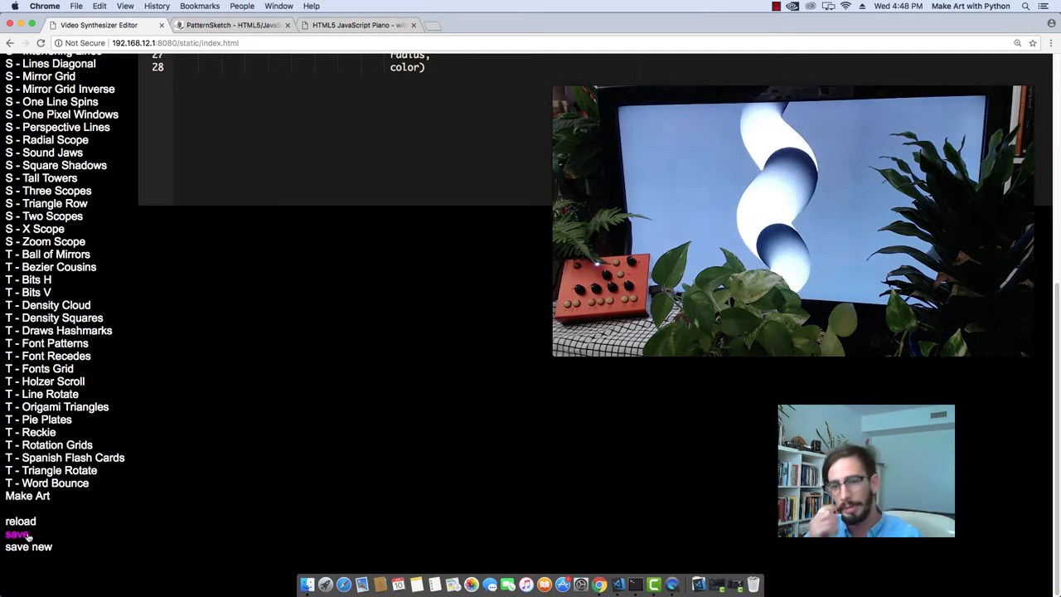
click(34, 431)
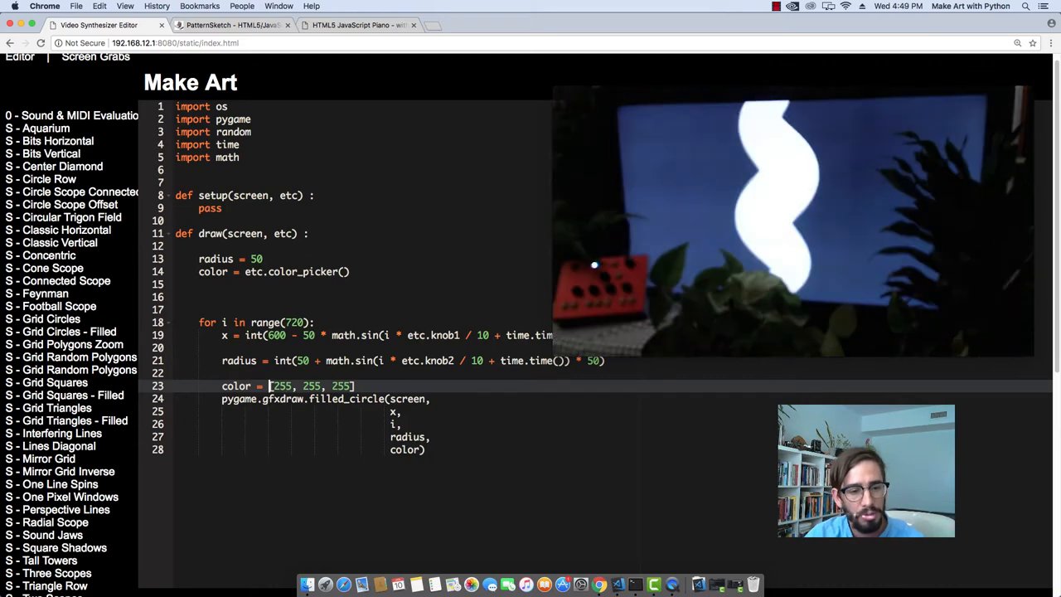
Step: Experiment with i % inside the colour list on line 23, then remove the line
text(i %)
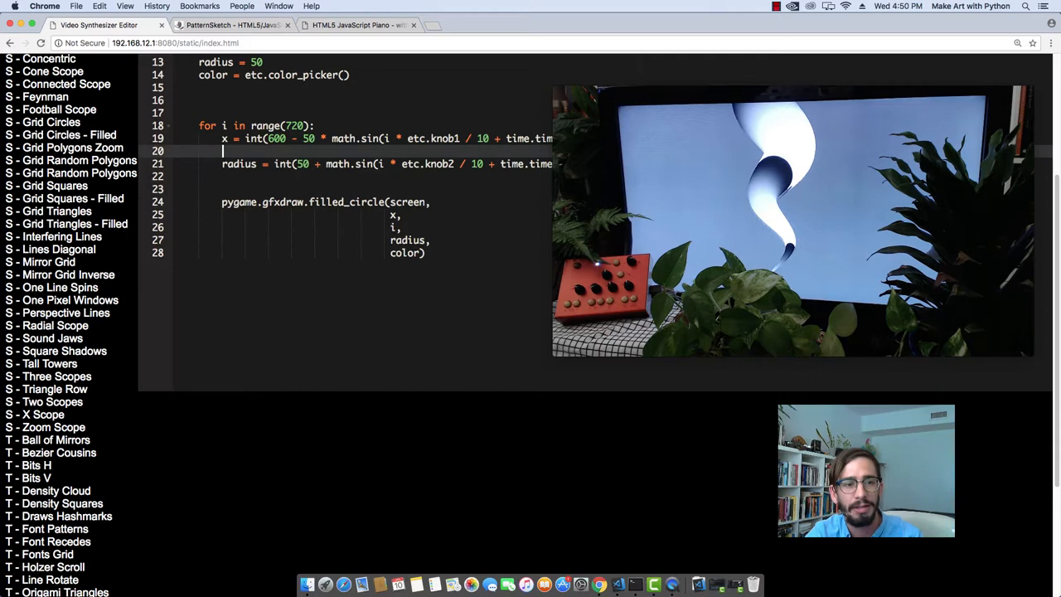
Step: Define halfSies = list((c // 2 for c in color)) below the colour picker line
text(half)
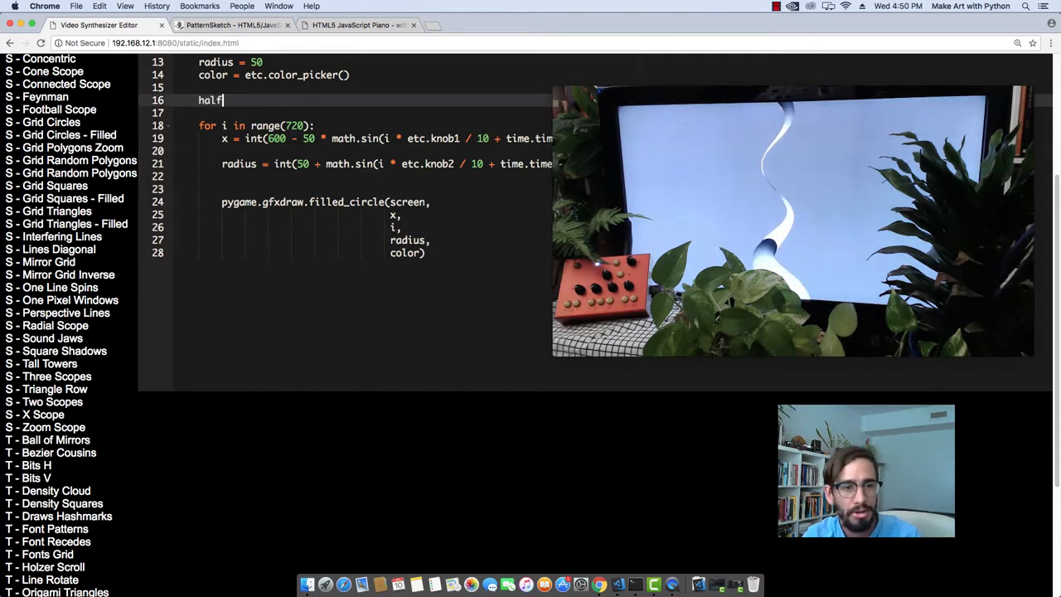
text(Sies)
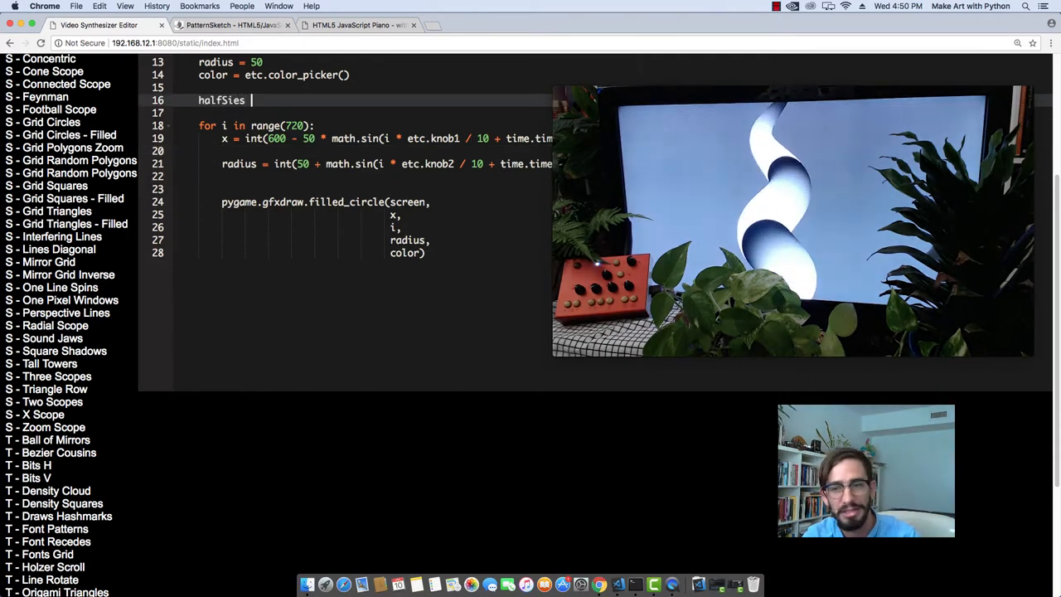
text(=)
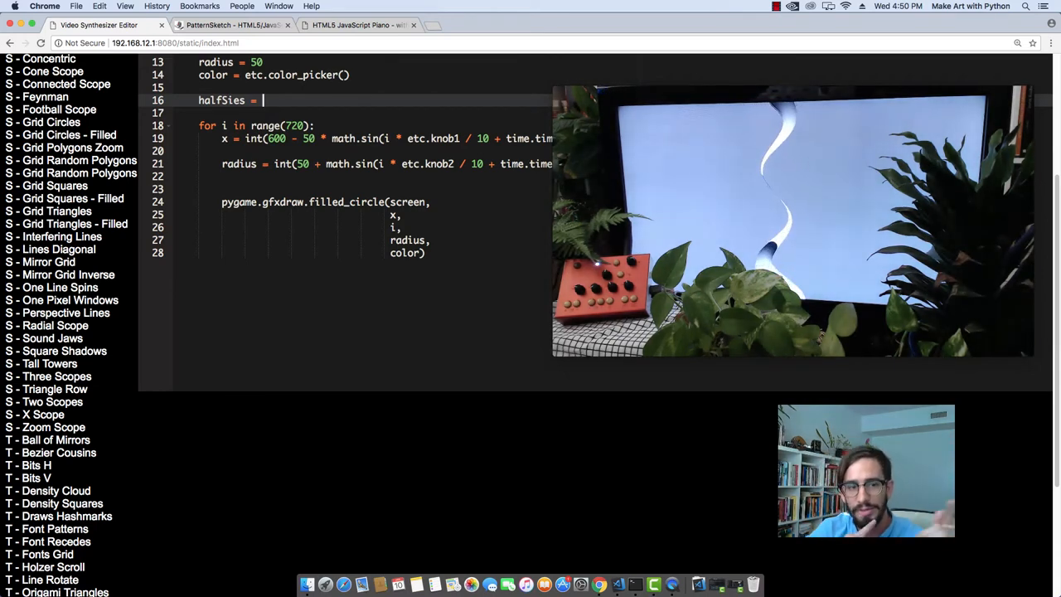
text(et)
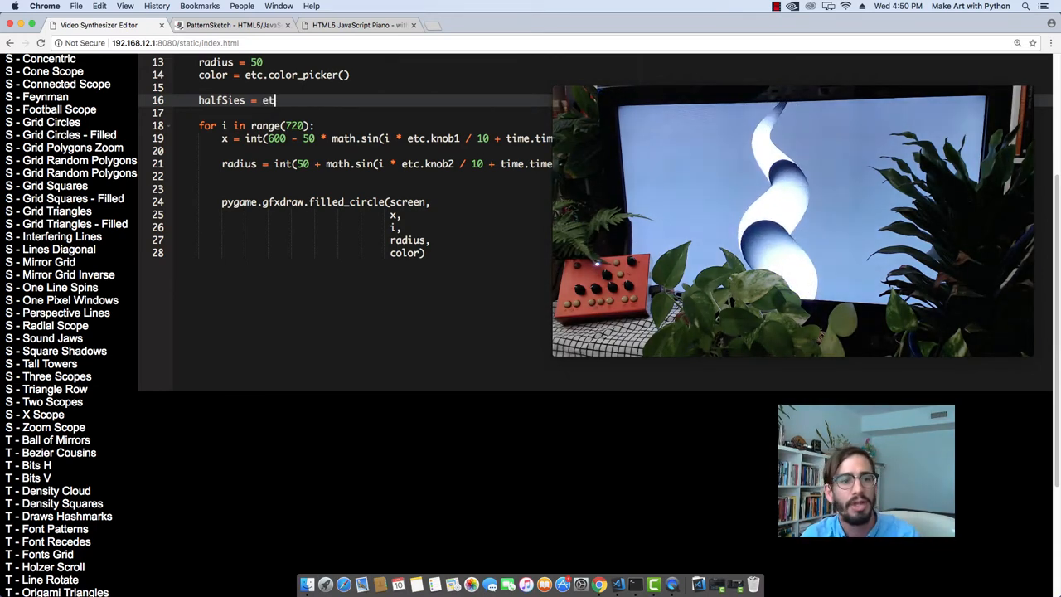
key(Backspace)
text(list(()
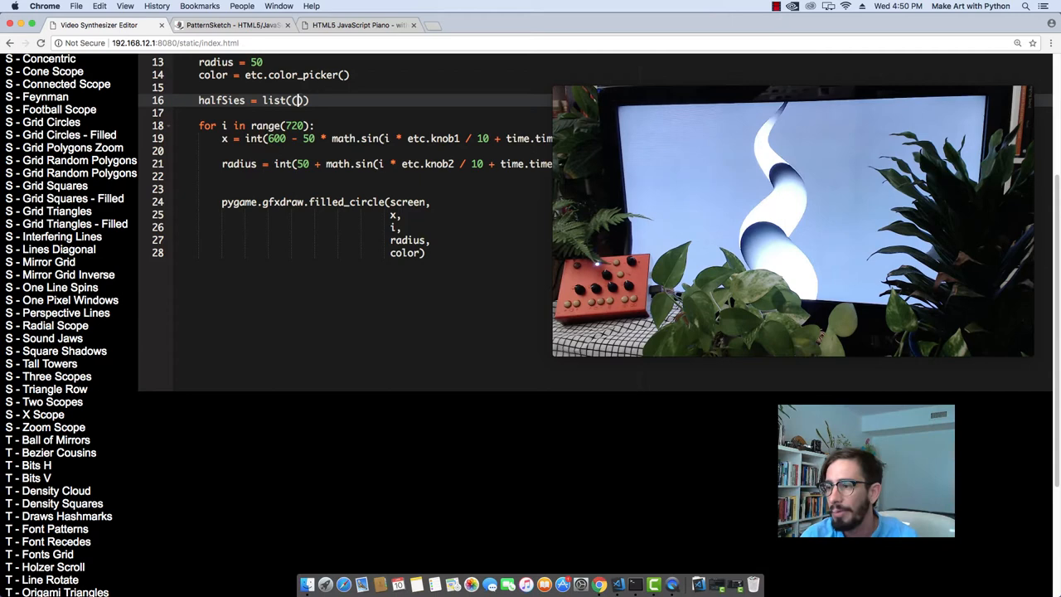
text((c //)
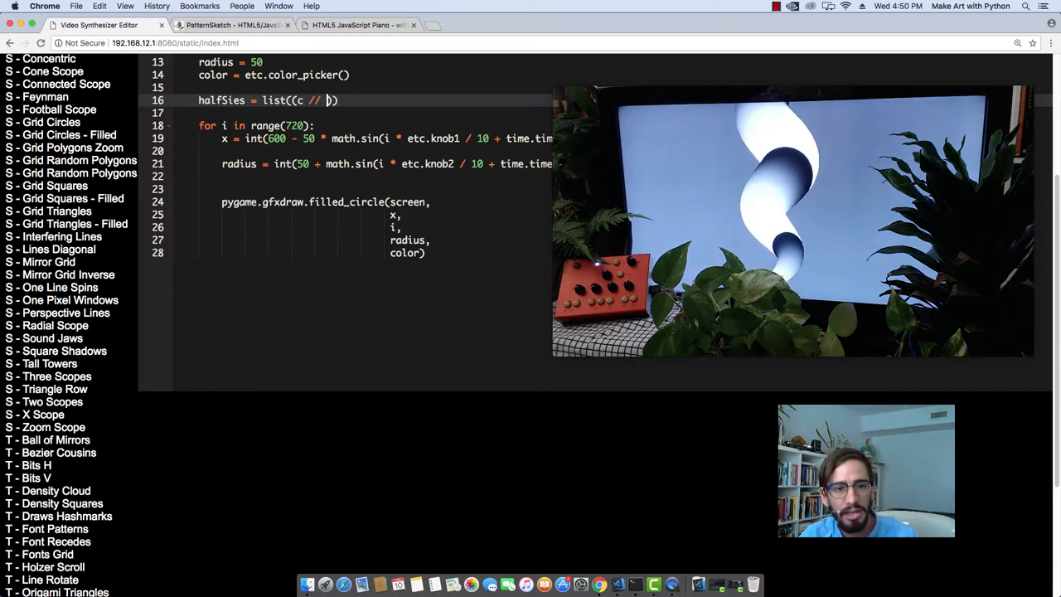
text(2 for)
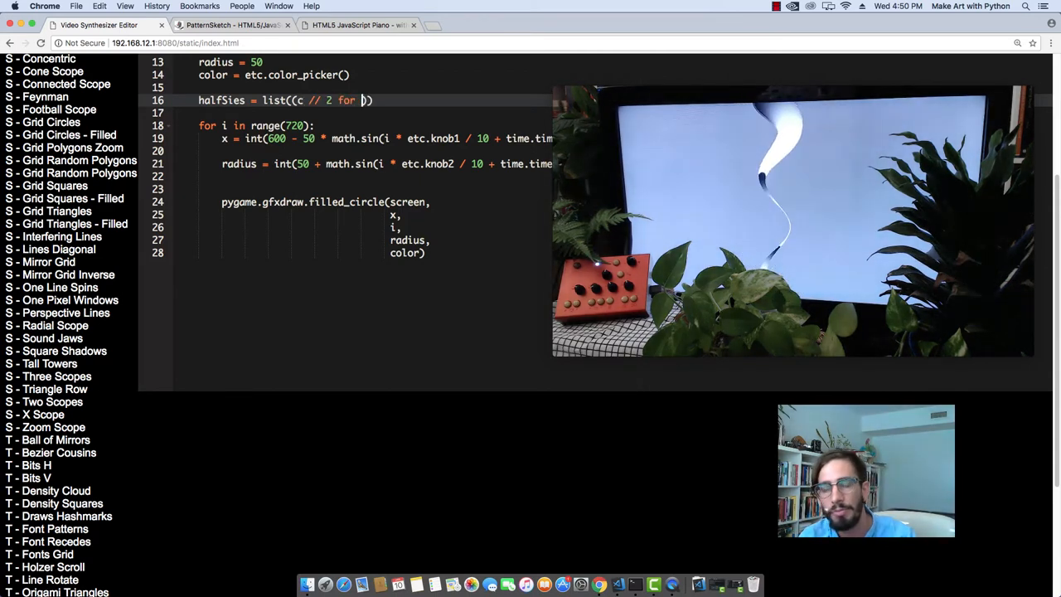
text(c in color)
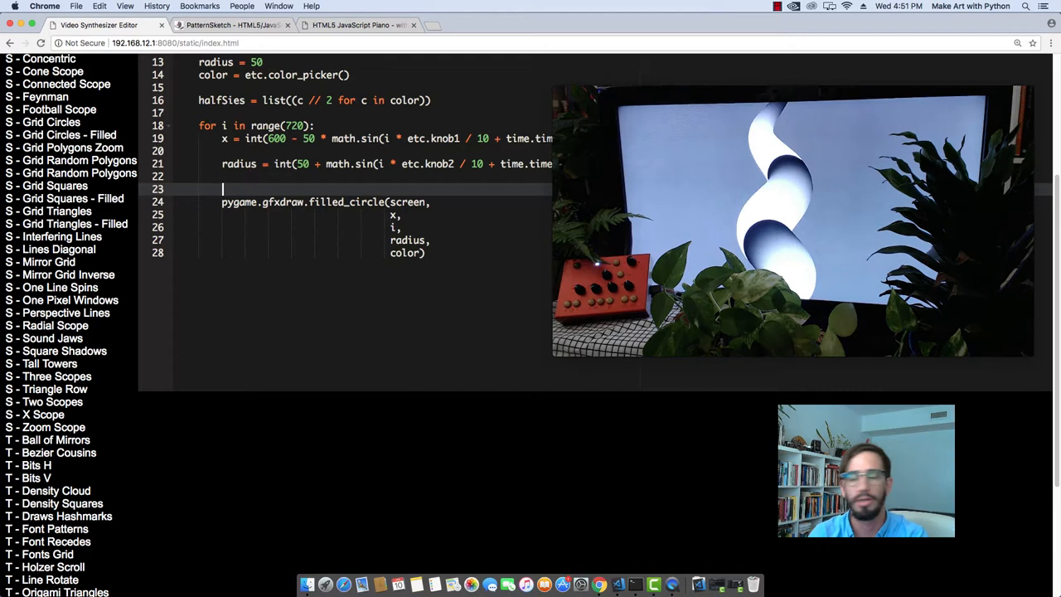
Step: Assign color so each channel adds int(halfSies[n] * math.sin(i * .01 + time.time())) to halfSies[n]
text(color =)
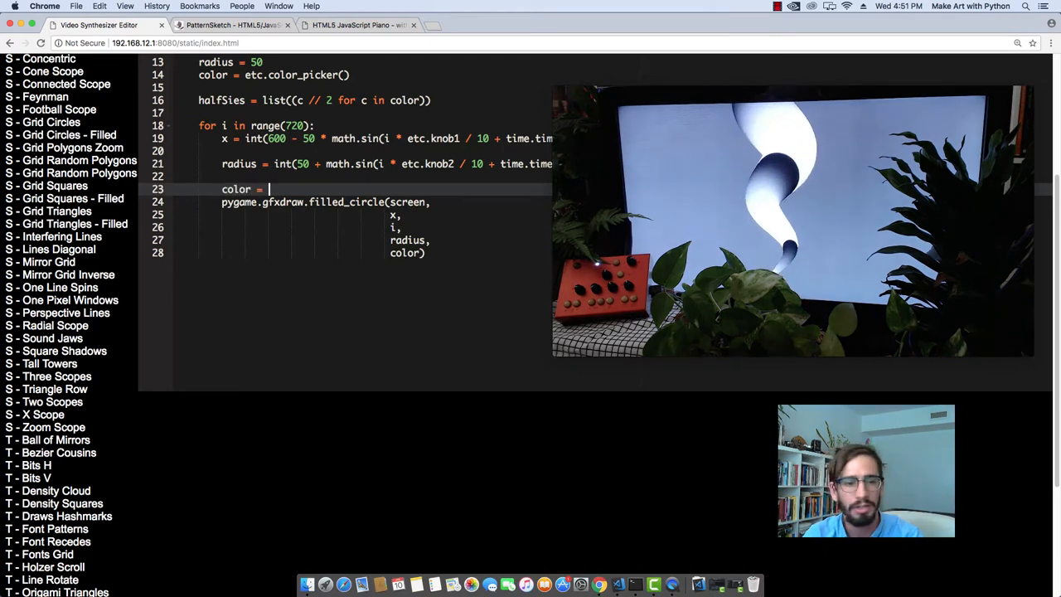
text((half)
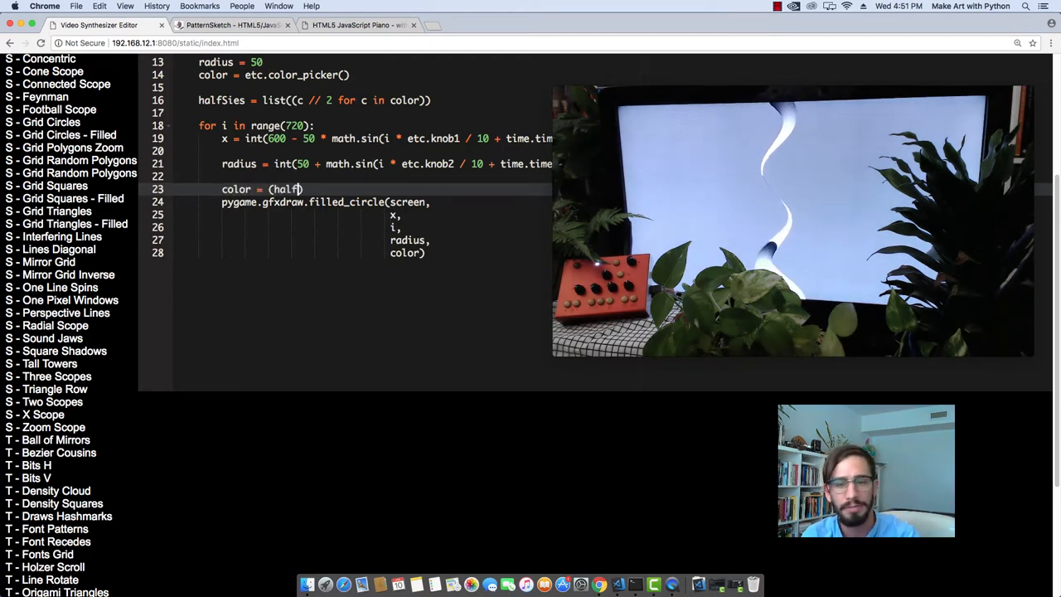
text([0] + int(h)
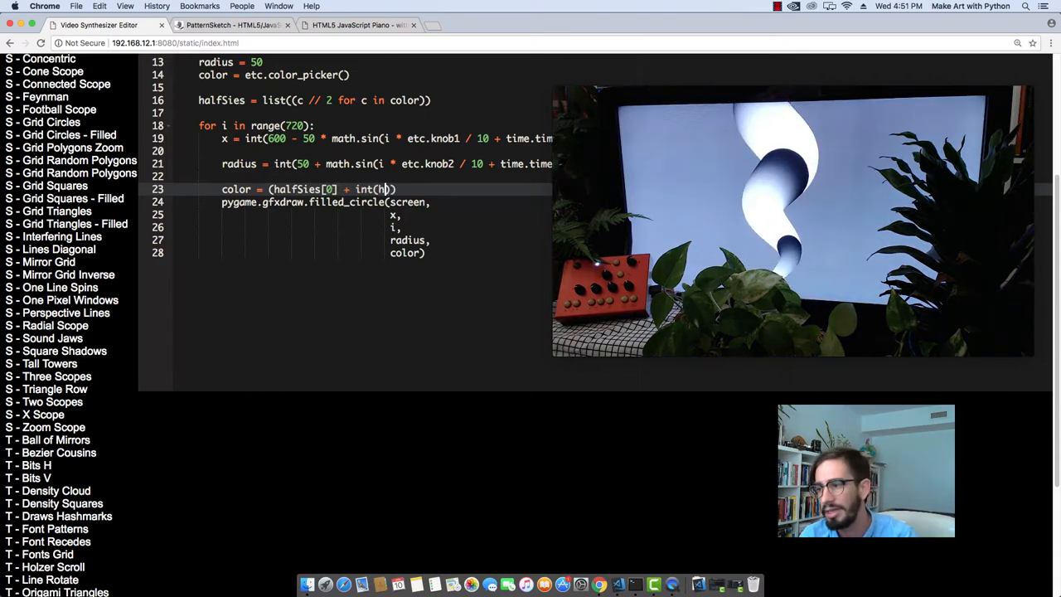
text(alfsize)
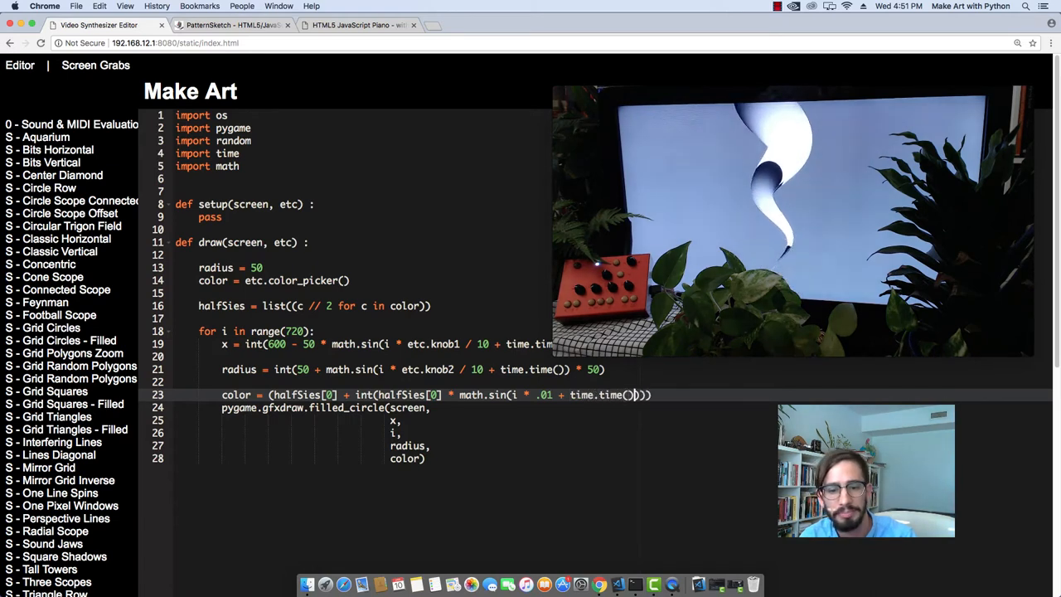
text())
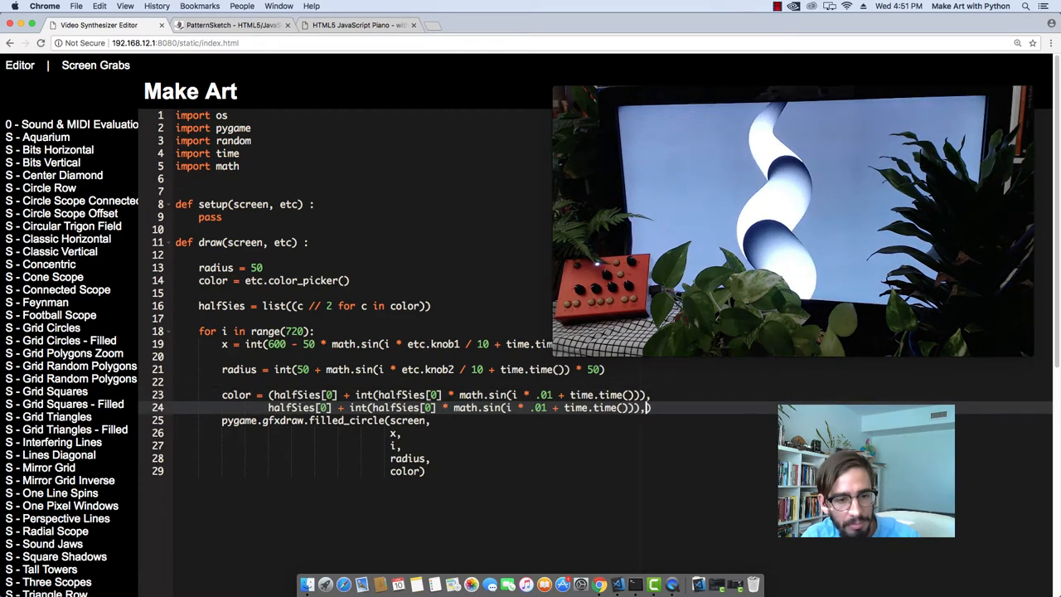
key(Enter)
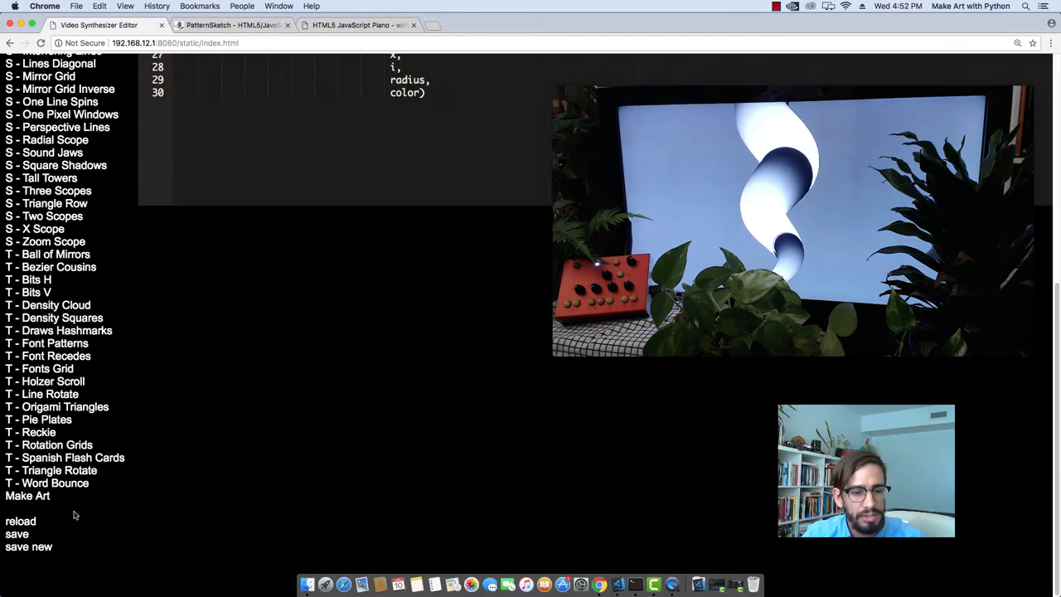
click(19, 534)
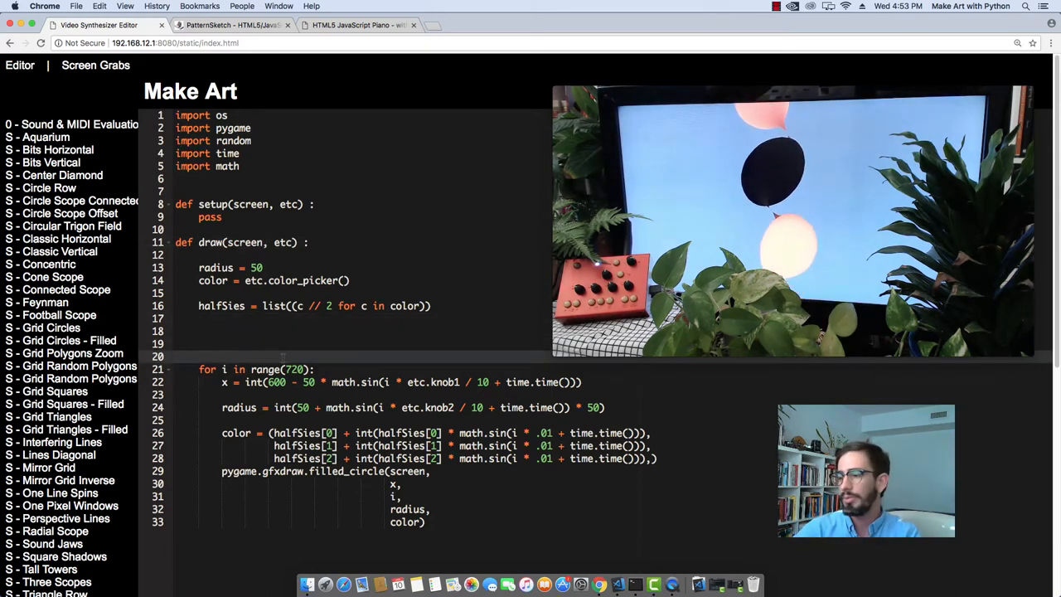
Step: Wrap the loop in 'if etc.audio_trig or etc.midi_note_new:' so it draws only on triggers
text(if etc)
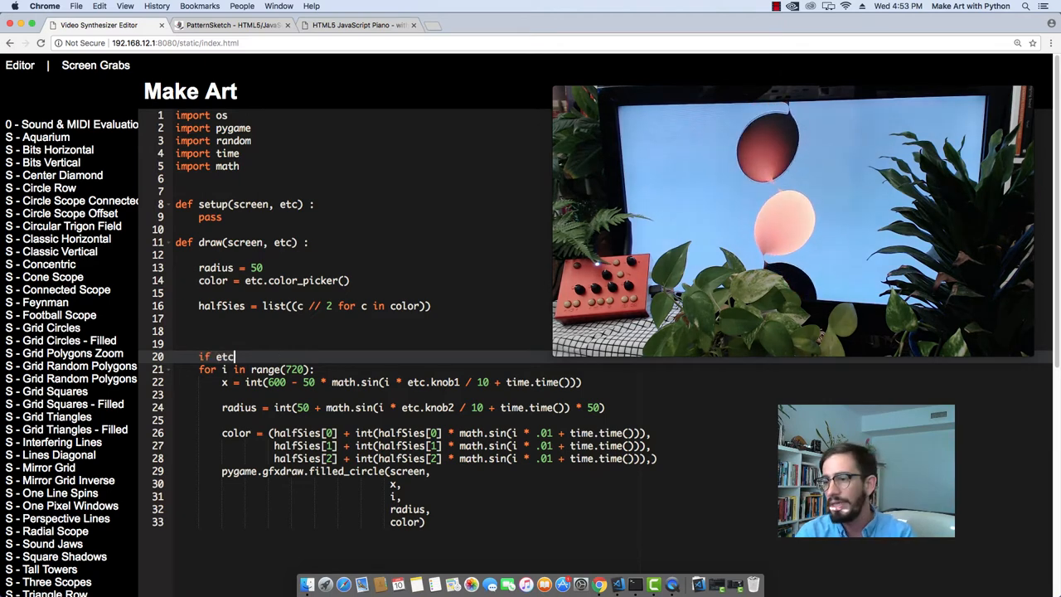
text(.auioo_)
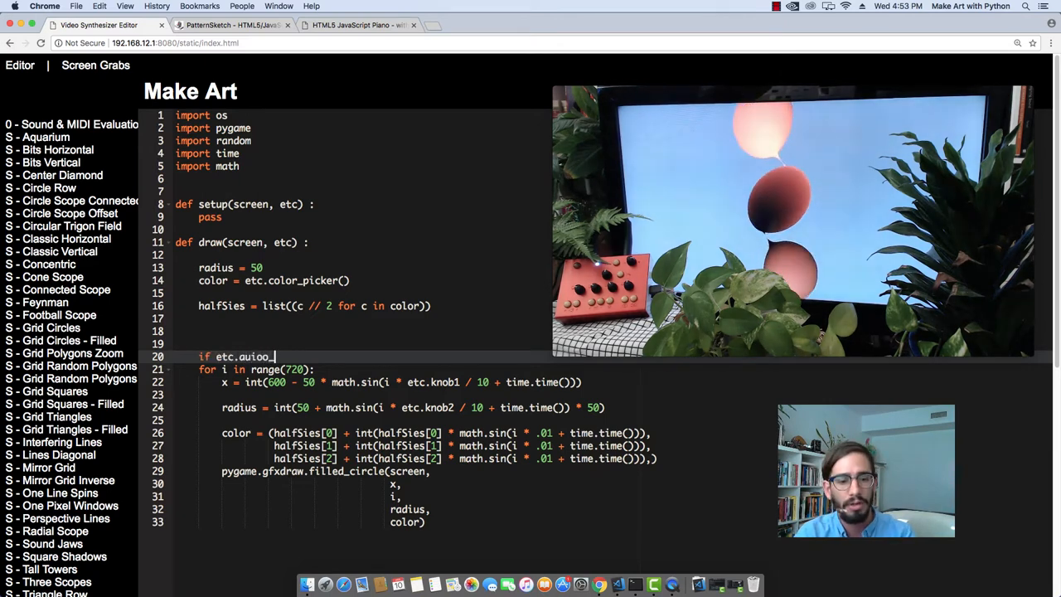
text(audio_trig or)
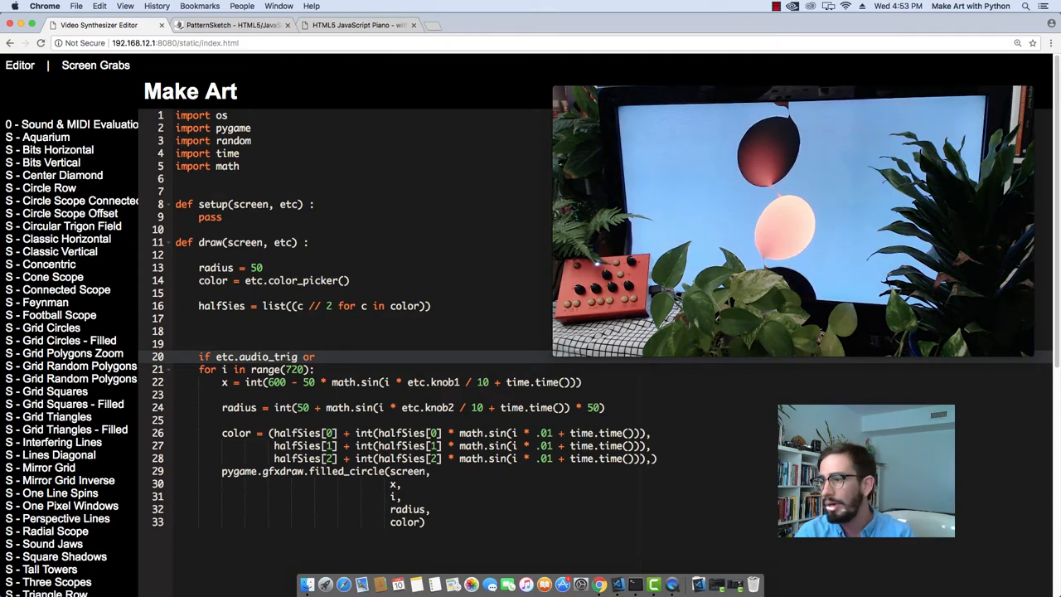
text(etc.midi_n)
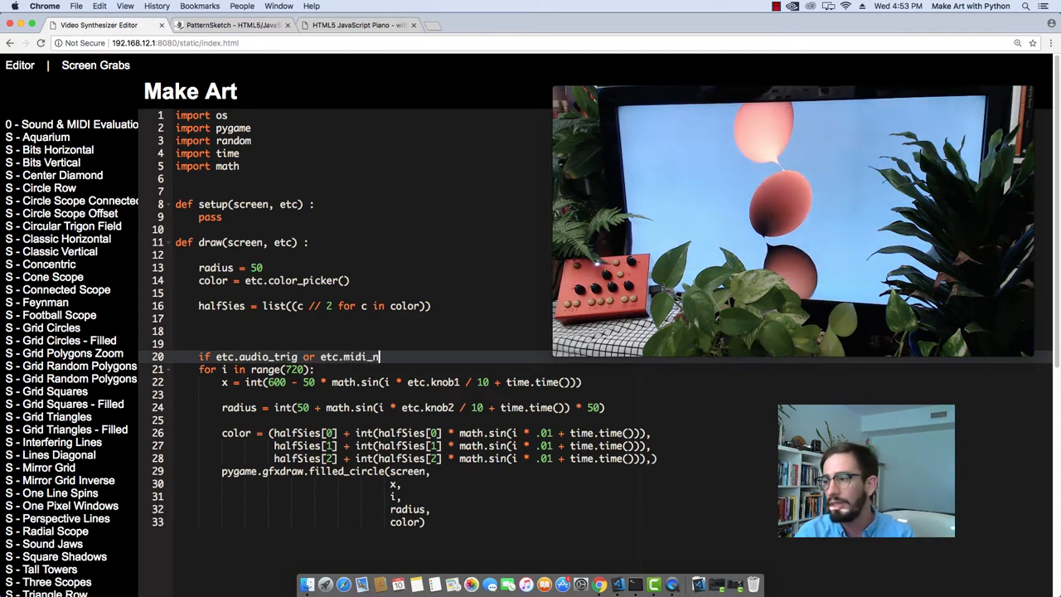
text(ote_new:)
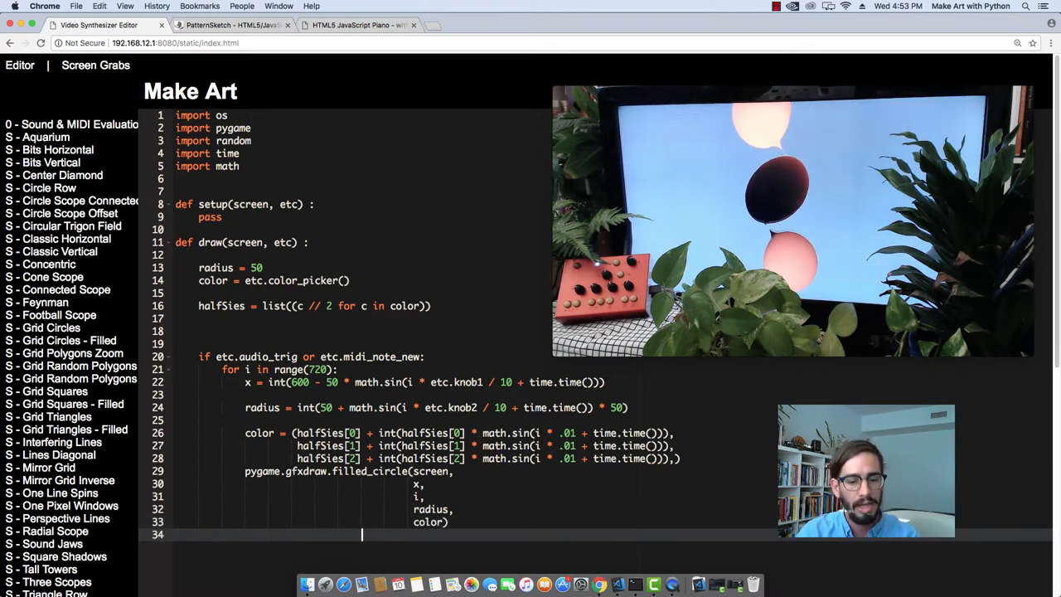
Step: Add an 'else:' branch below the if block repeating the circle-drawing loop
text(e)
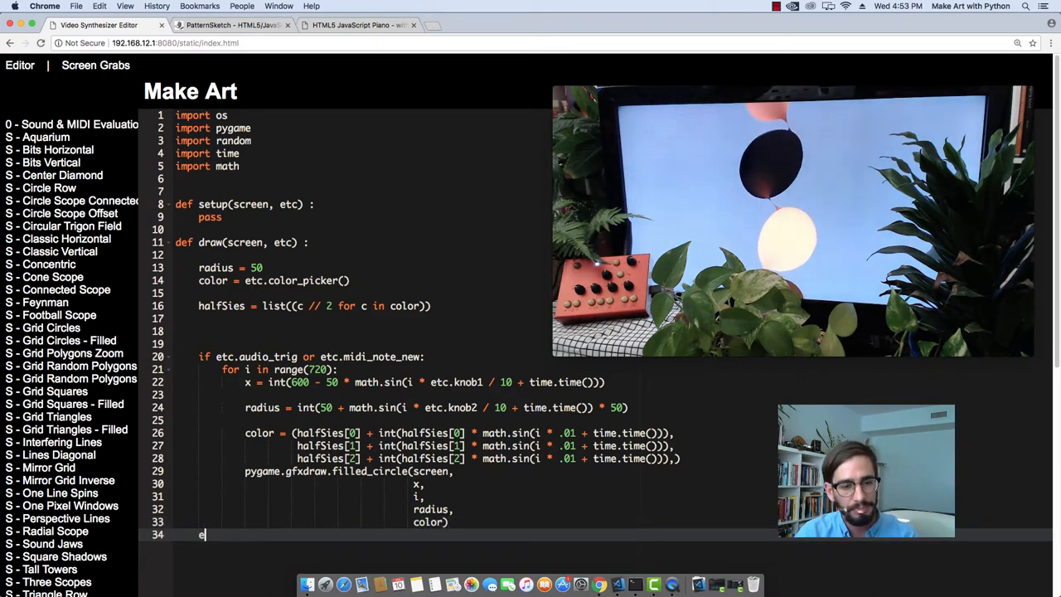
text(lse:)
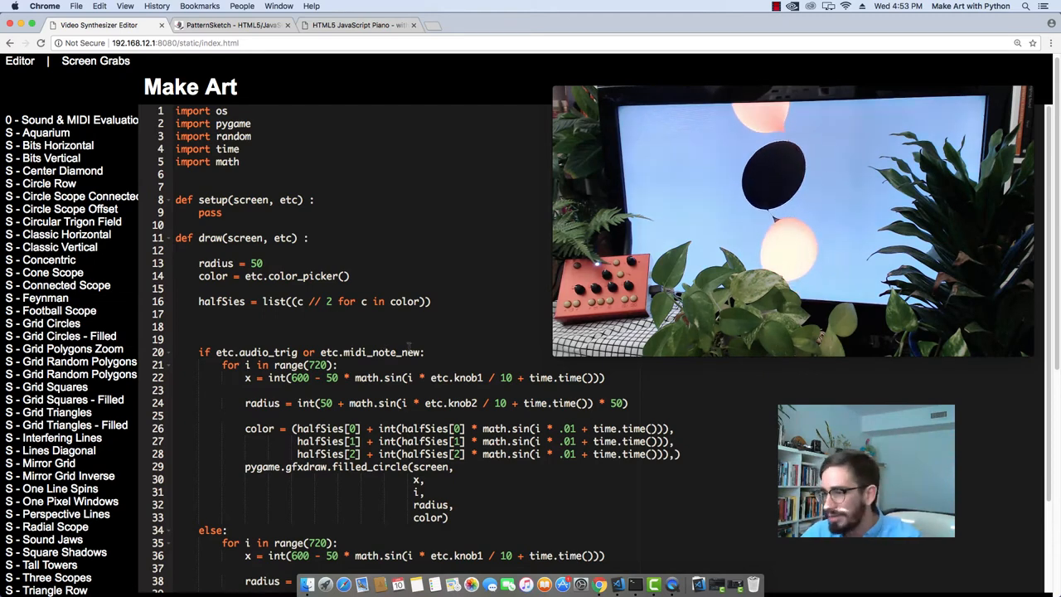
scroll(down, 3)
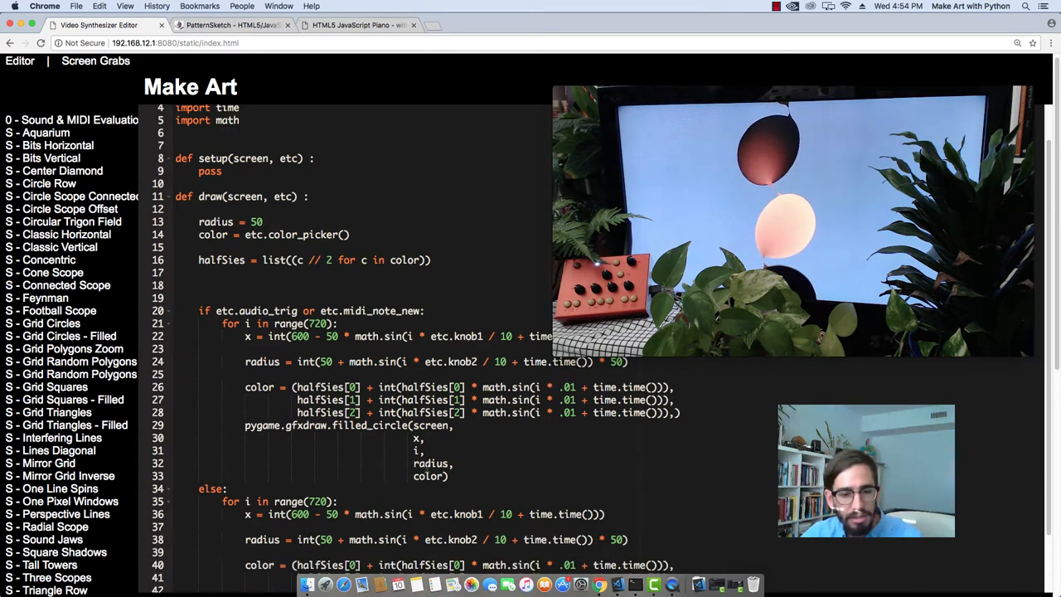
scroll(down, 3)
text(x - 1280 //)
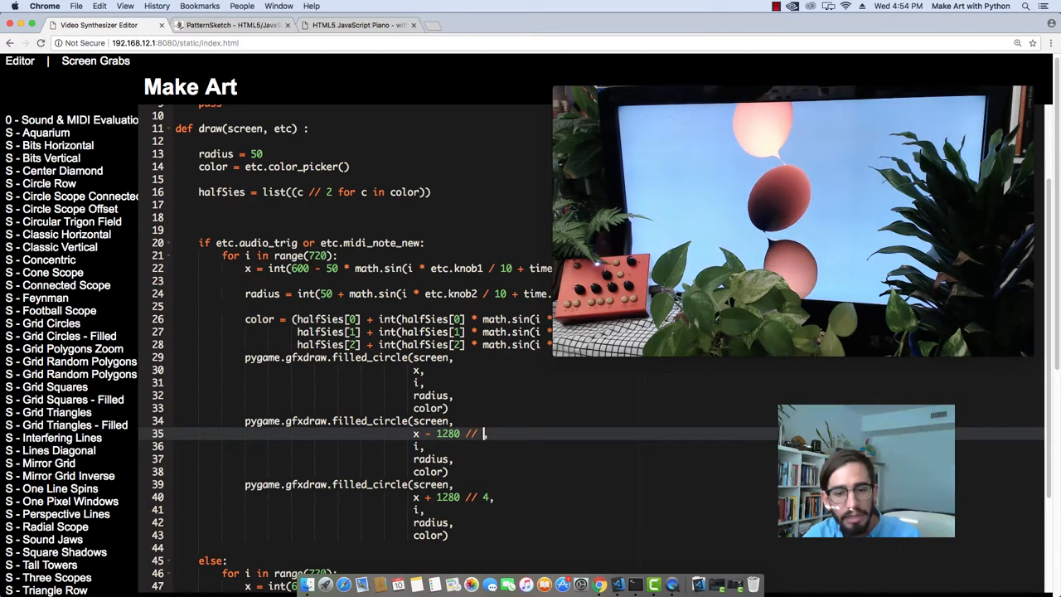
Step: Draw two extra ribbons at x - 1280 // 4 and x + 1280 // 4 in the triggered branch
text(4,)
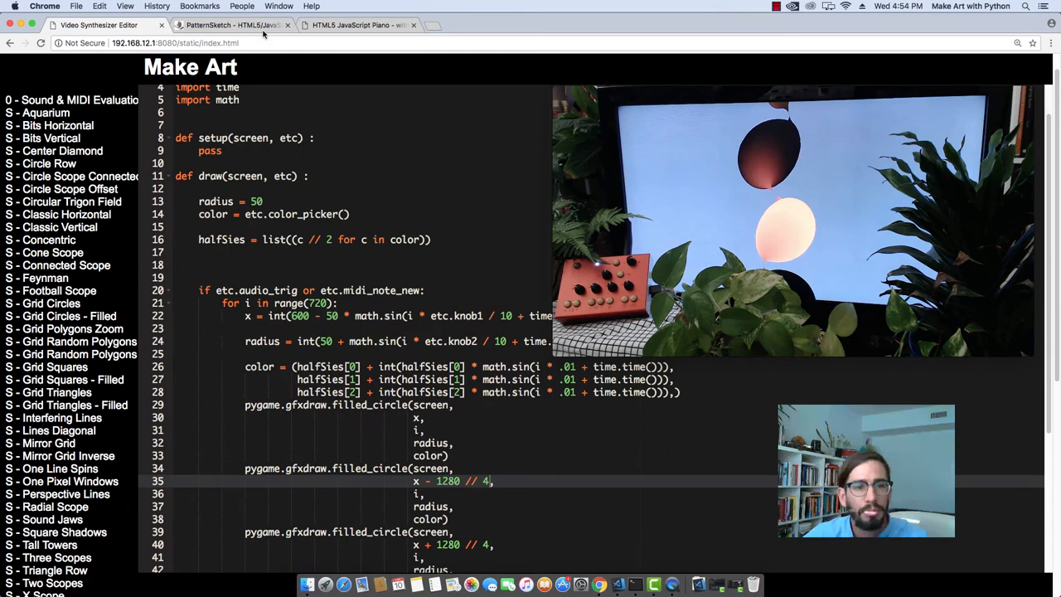
Step: Start the PatternSketch drum pattern playing, then return to the Video Synthesizer Editor
click(232, 25)
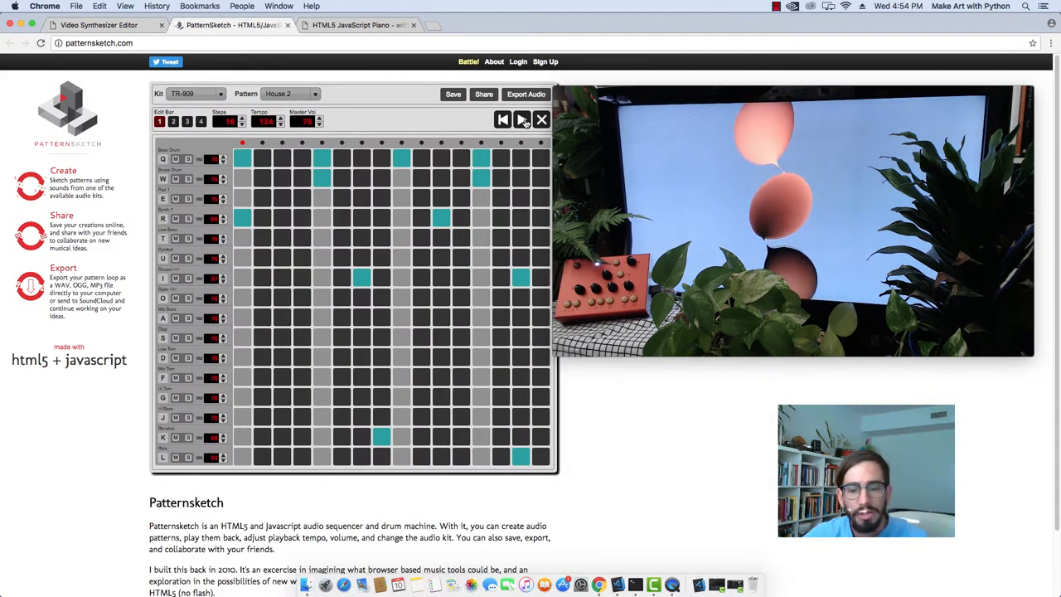
click(524, 119)
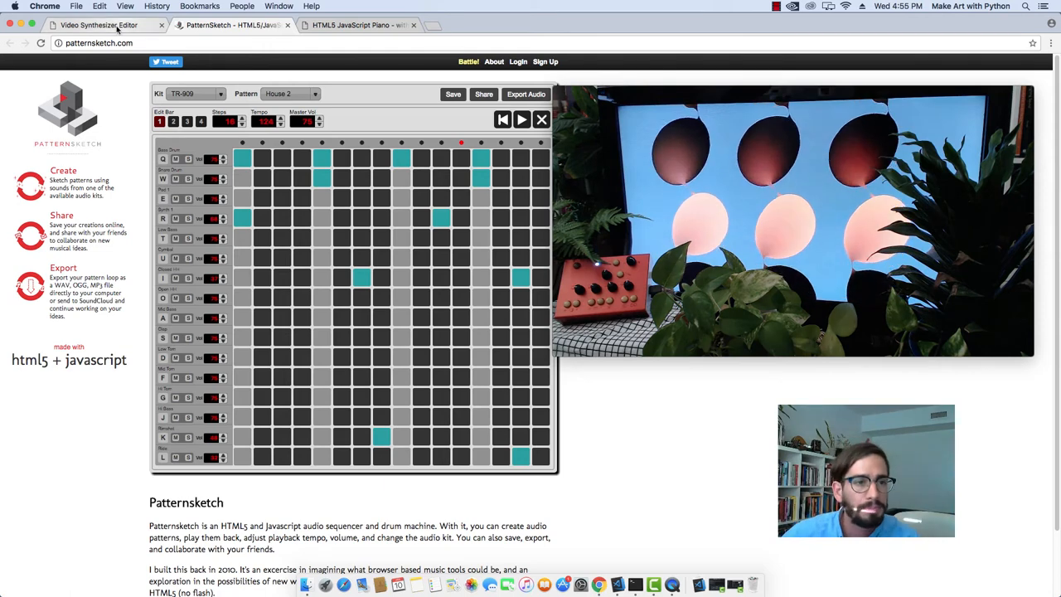
click(102, 27)
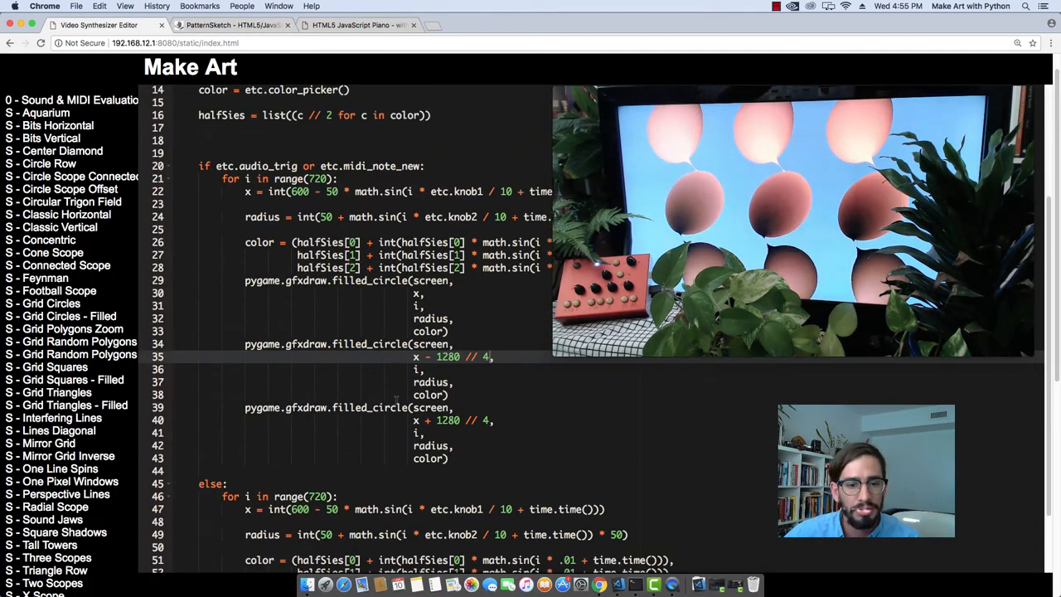
Step: Set the triggered loop to range(520) with the third circle at x + 1280 // 4 and send the sketch to the synthesizer
scroll(down, 3)
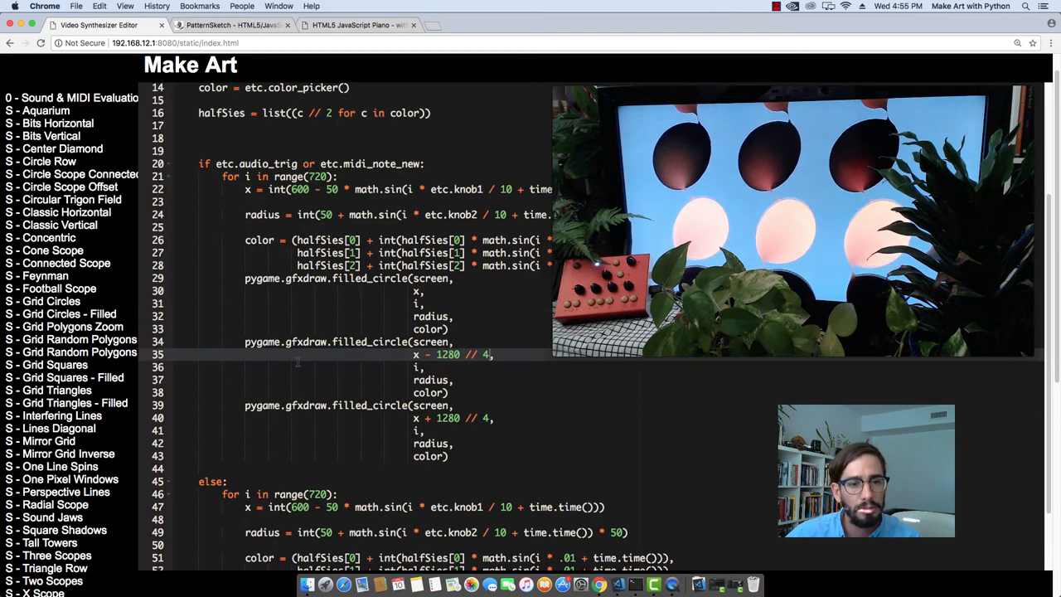
scroll(down, 3)
text(4)
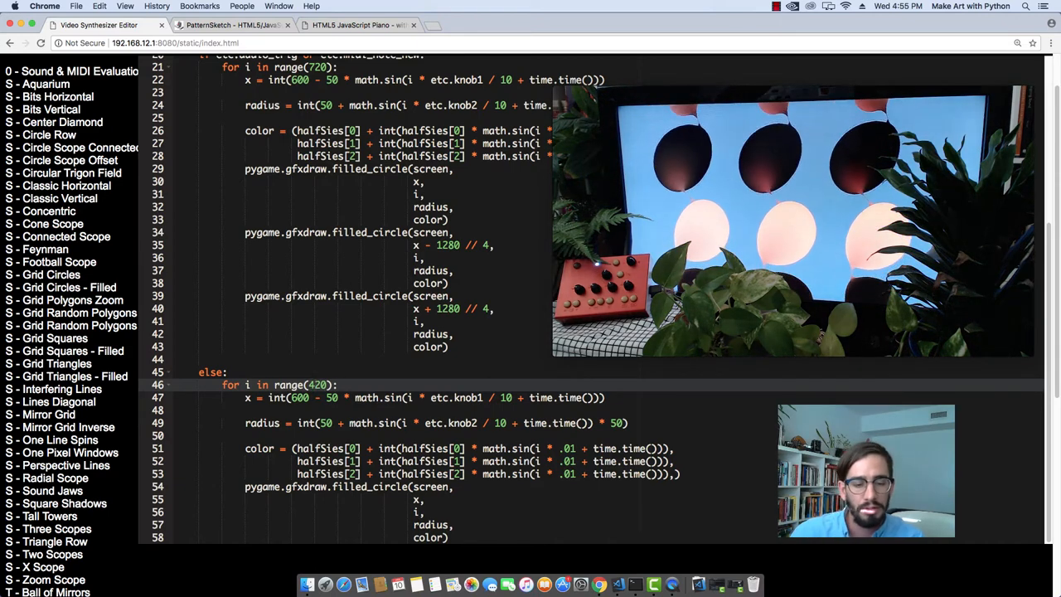
scroll(down, 3)
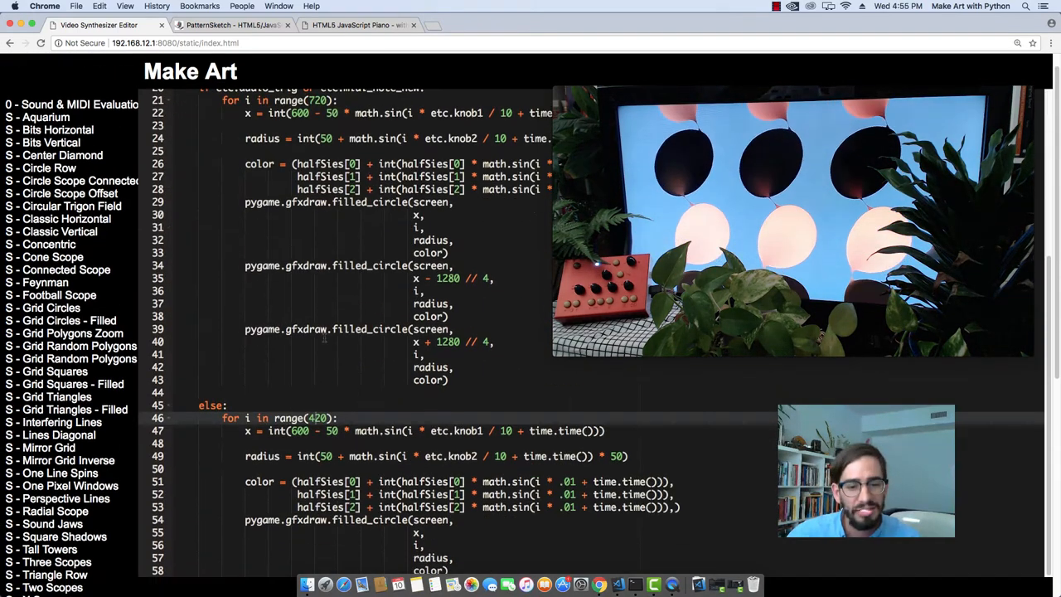
scroll(down, 3)
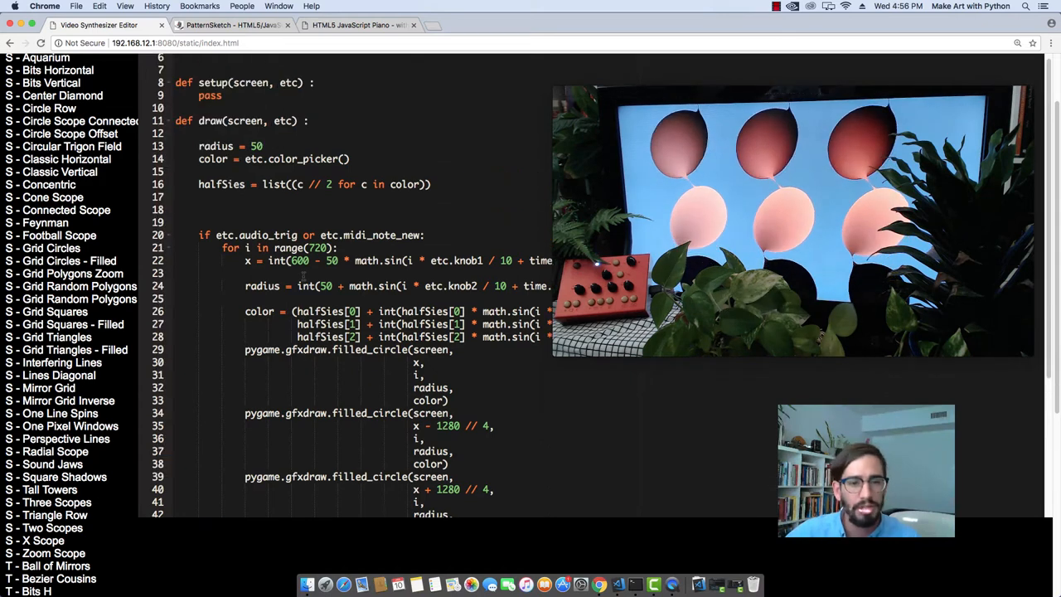
scroll(down, 3)
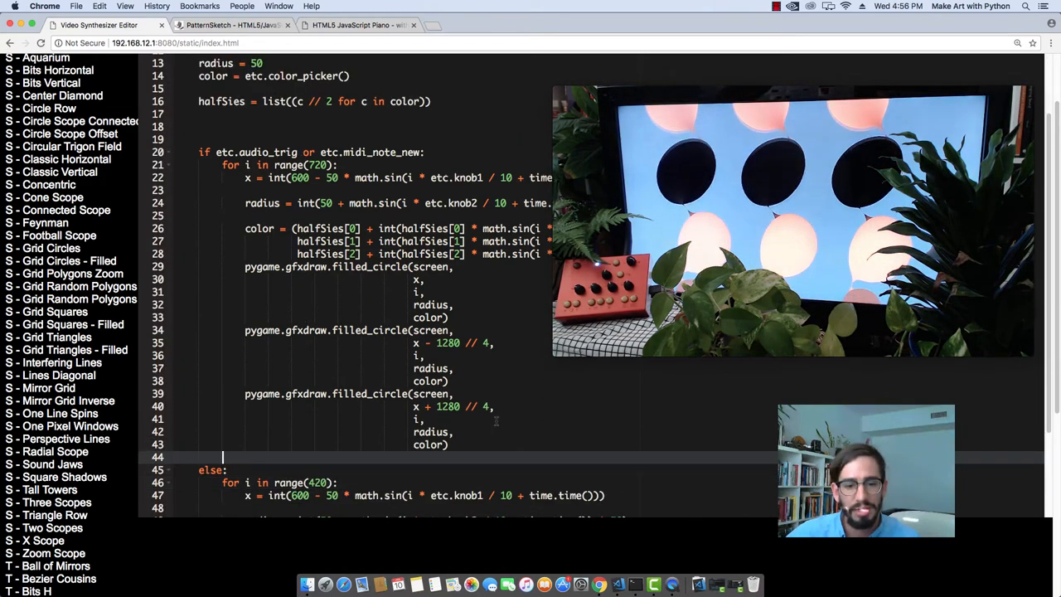
scroll(down, 3)
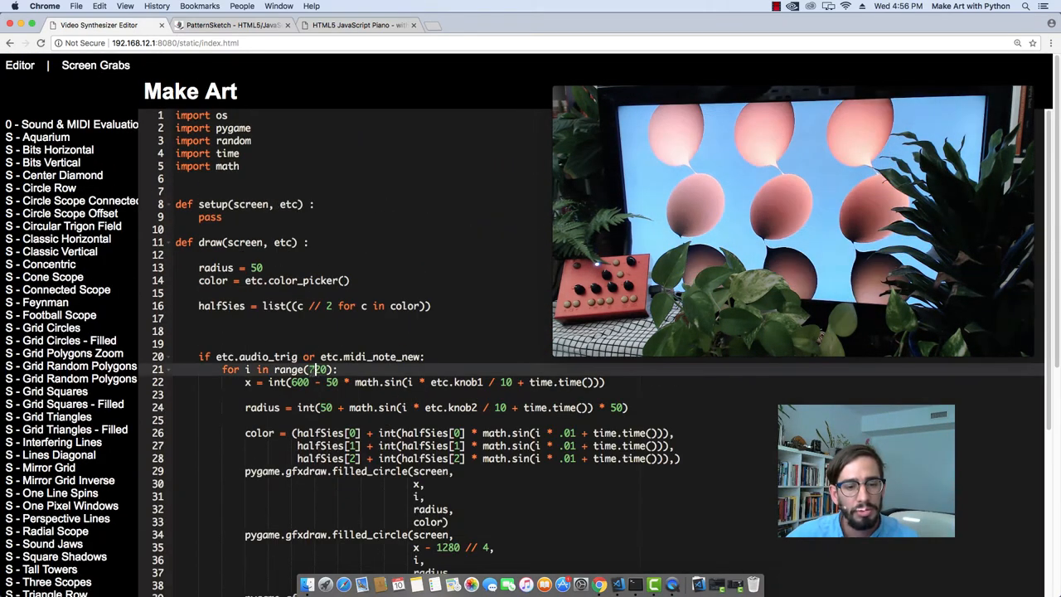
scroll(down, 3)
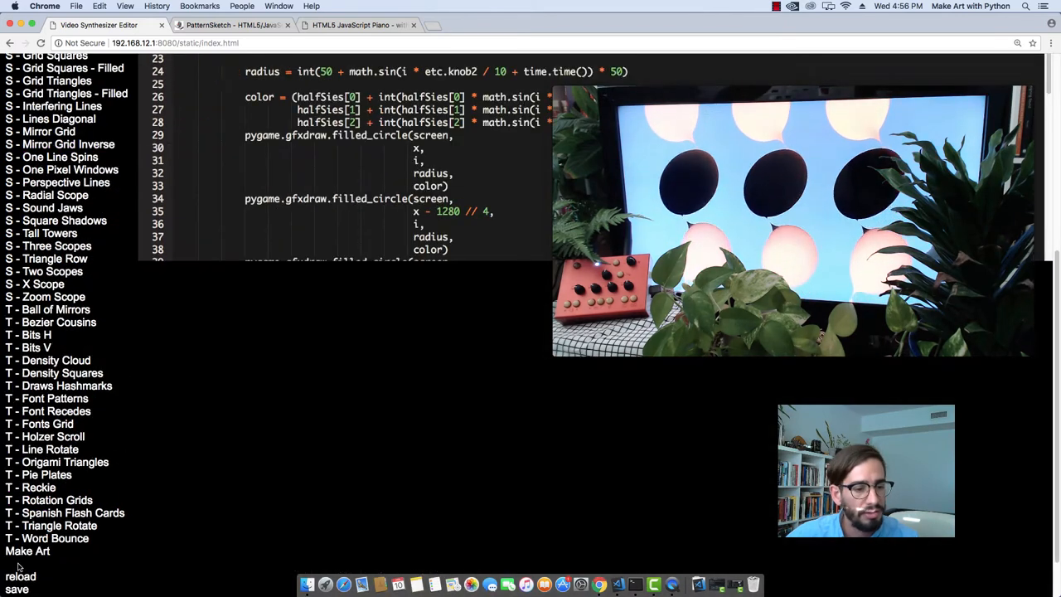
click(56, 465)
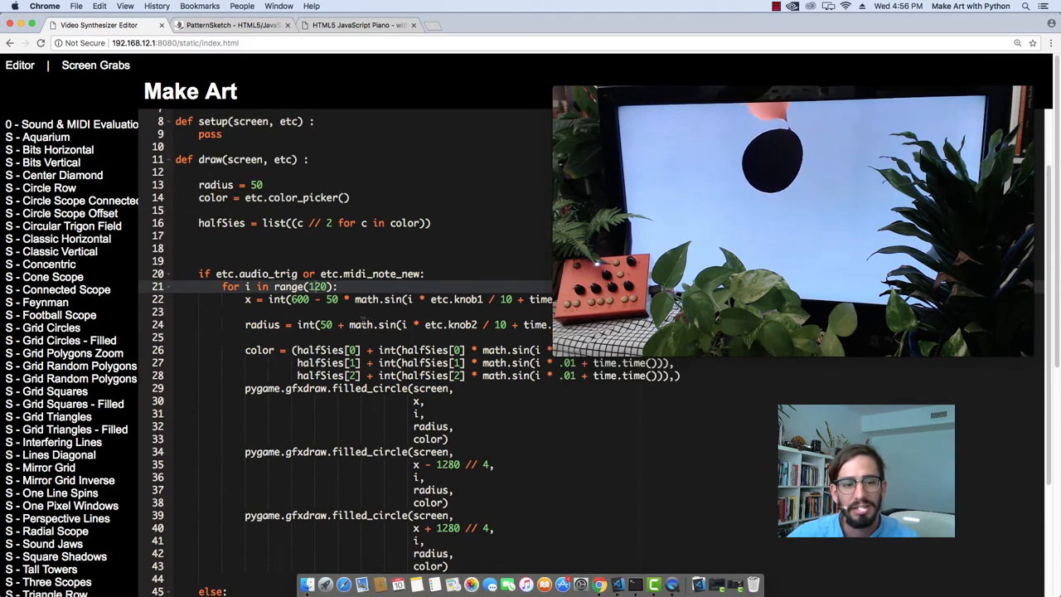
Step: Scroll through the draw() function reviewing the range(520) and range(720) branches
scroll(down, 3)
text(5)
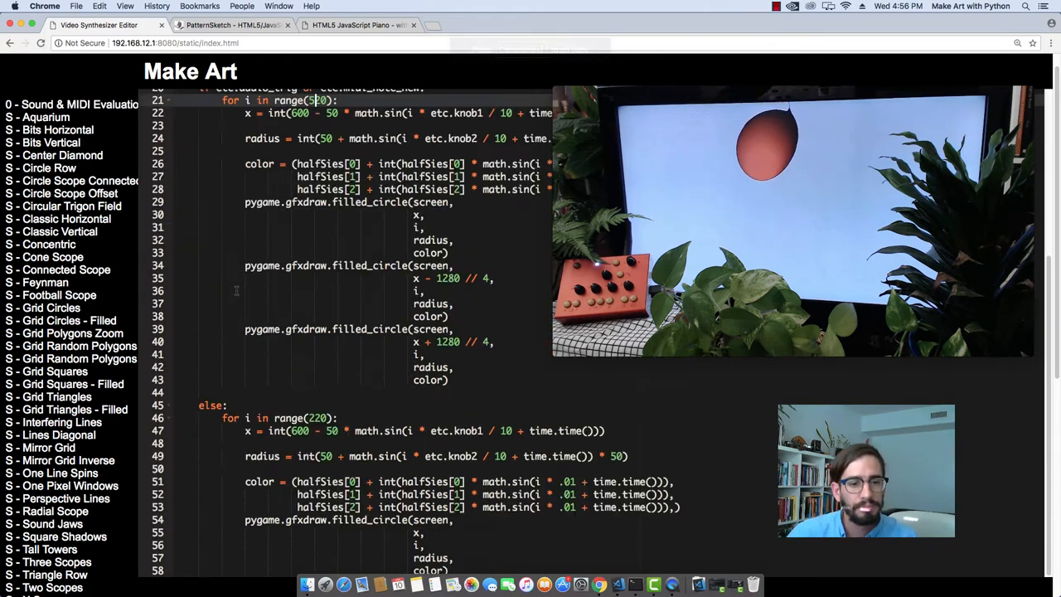
scroll(down, 3)
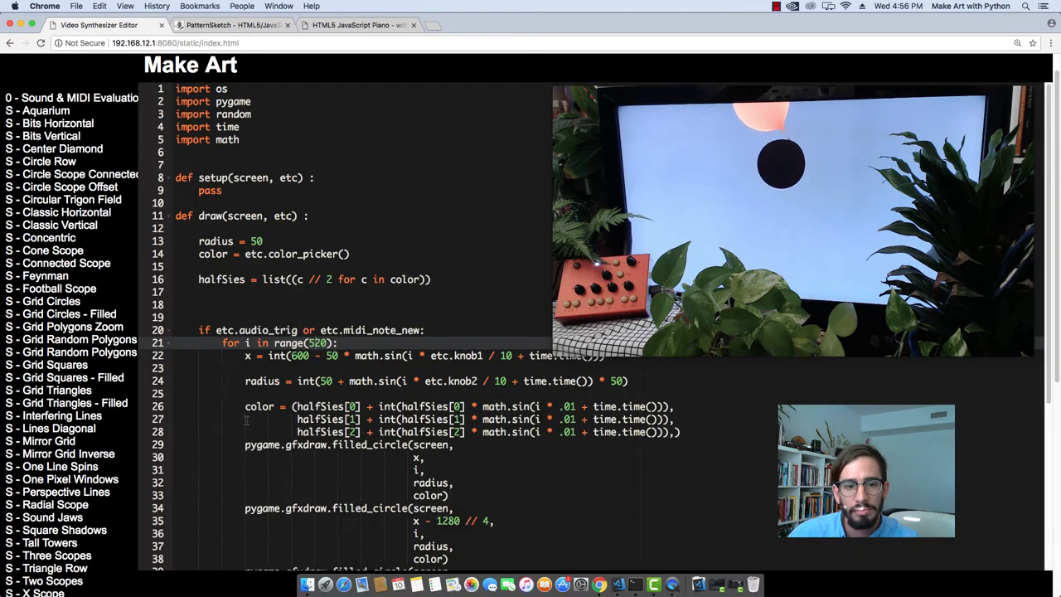
scroll(down, 3)
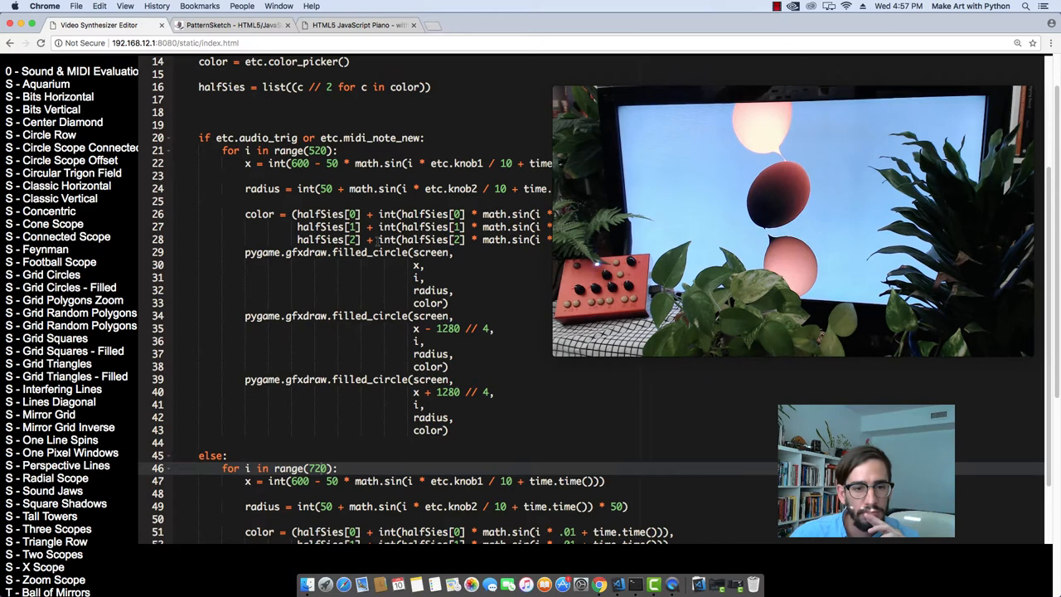
scroll(down, 3)
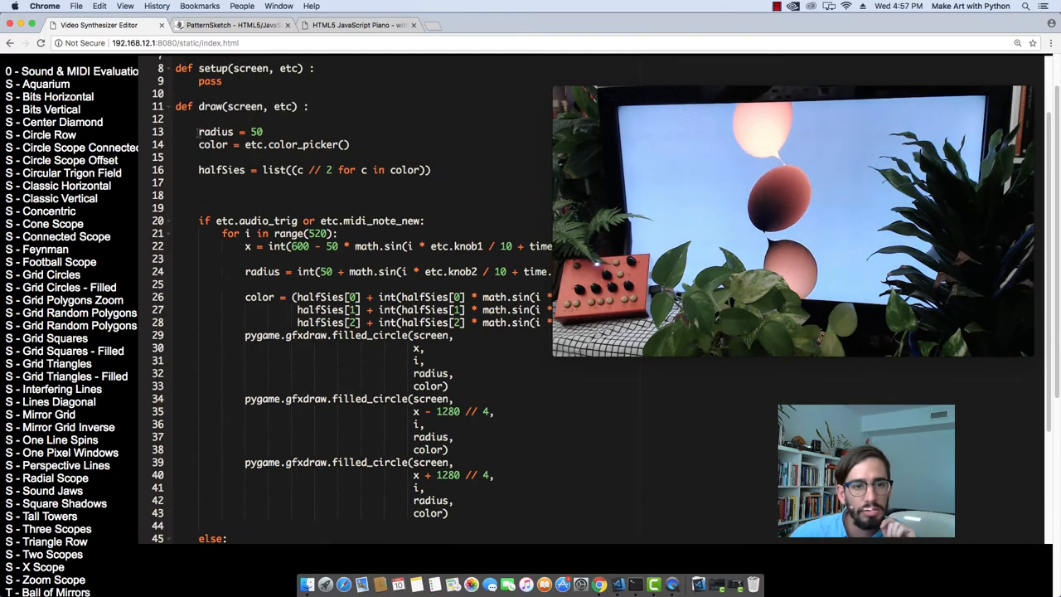
scroll(down, 3)
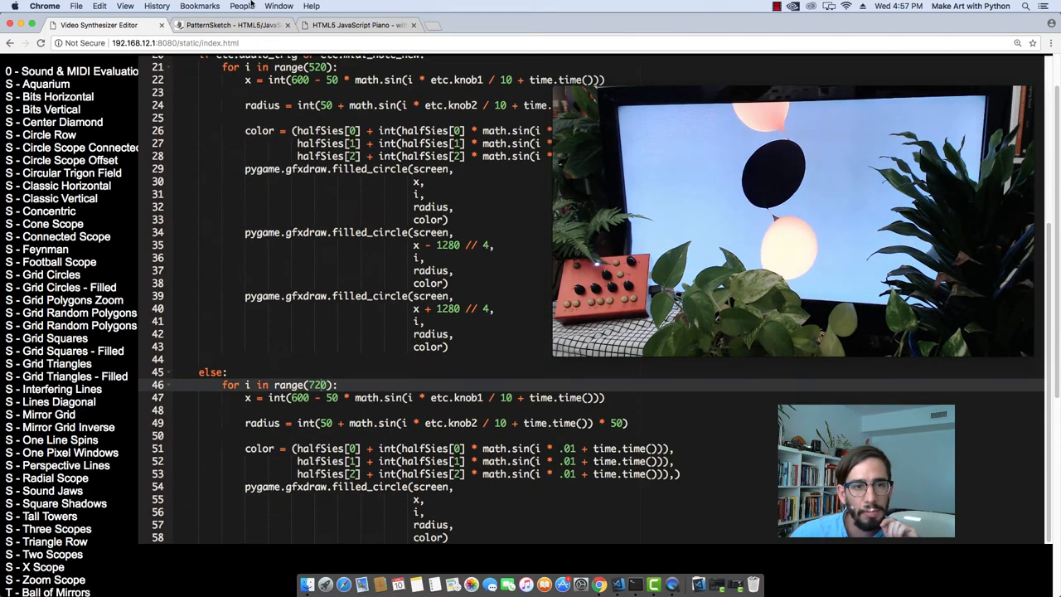
Step: Play the House 2 drum pattern on the Patternsketch page, then return to the editor
click(212, 26)
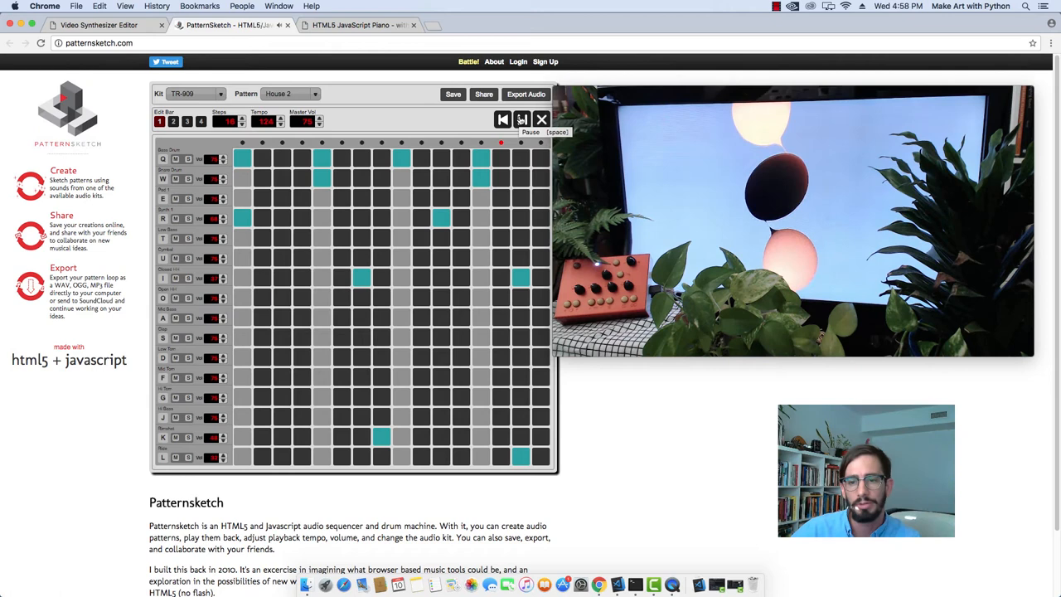
click(521, 120)
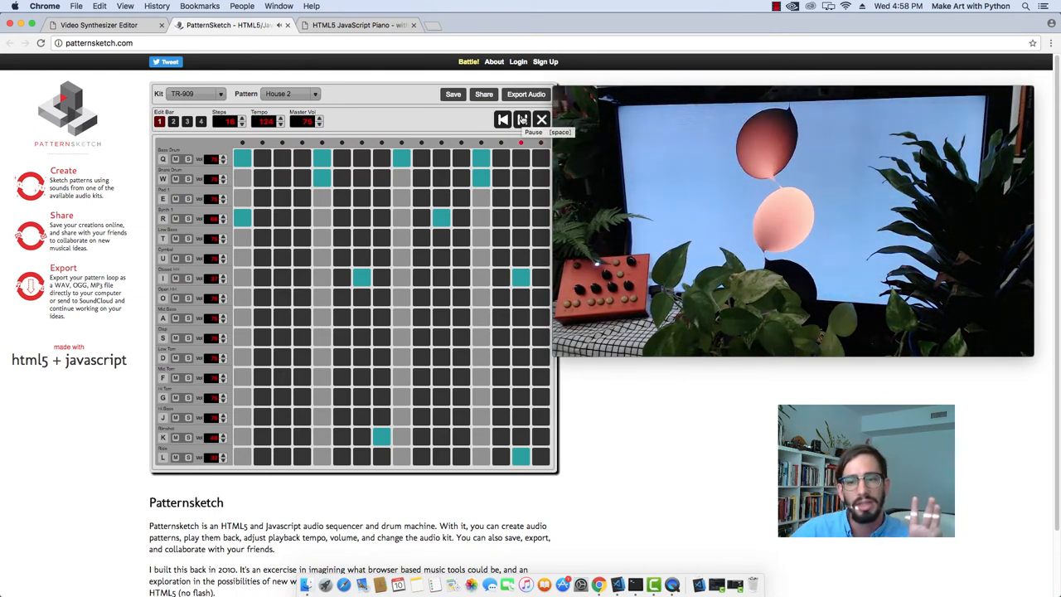
click(116, 25)
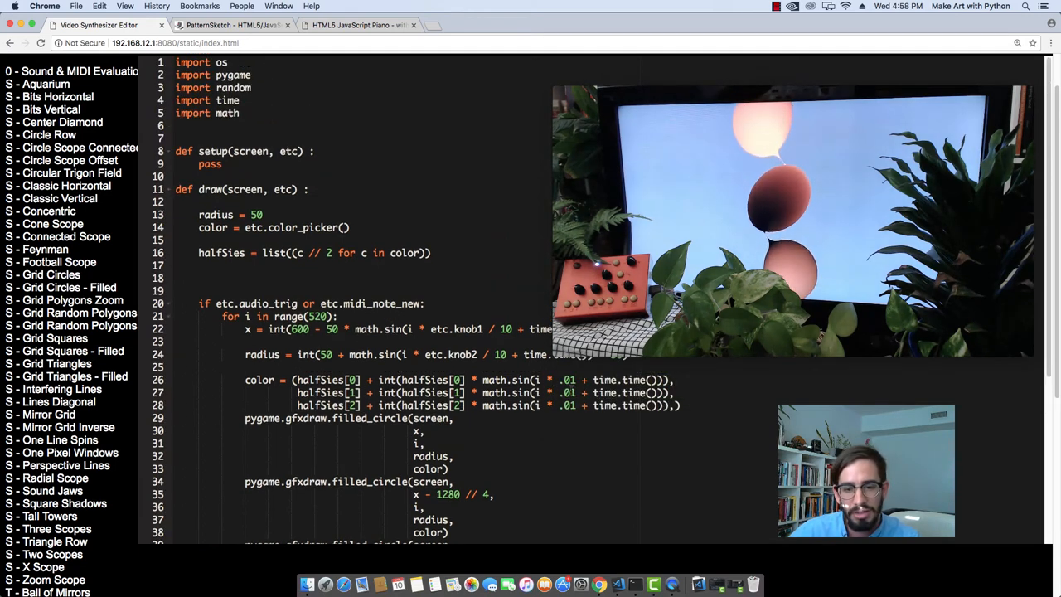
Step: Save the edited sketch so the new circle ribbons render on the output
scroll(down, 3)
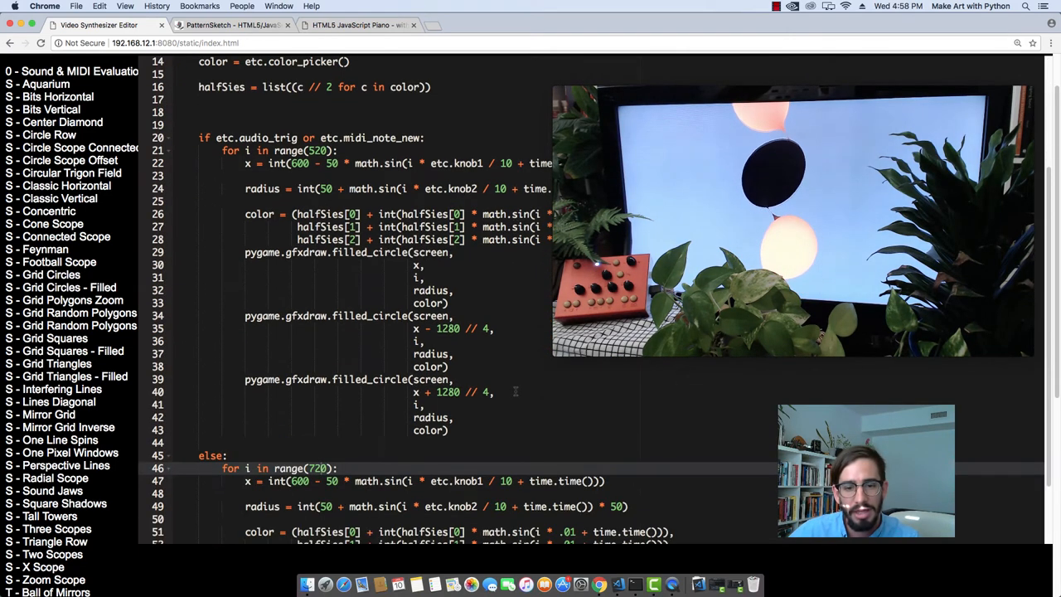
scroll(down, 3)
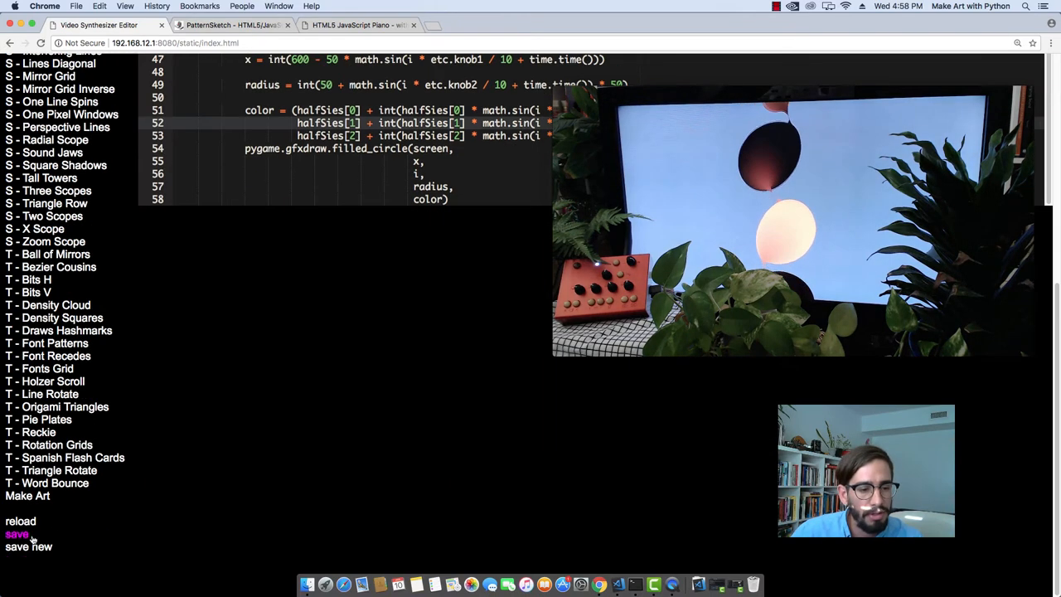
click(41, 395)
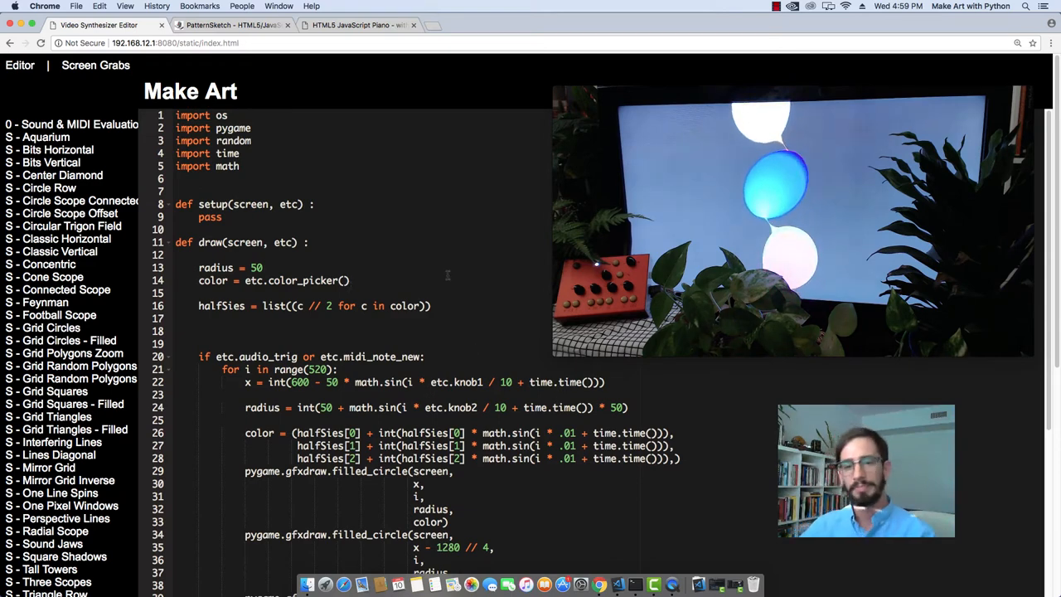
Step: Start the drum pattern playing again on the Patternsketch page
click(232, 26)
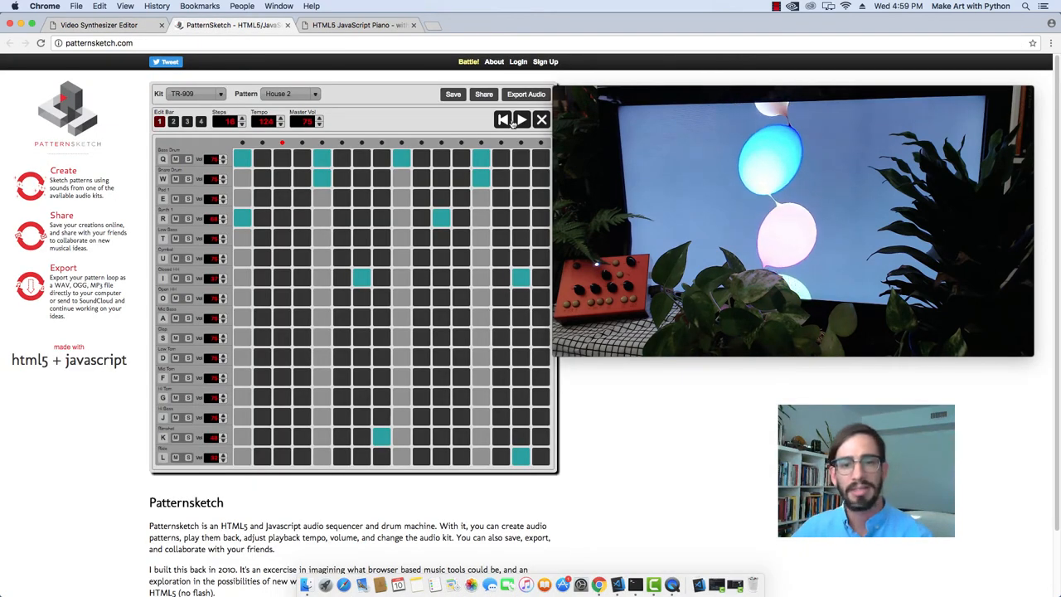
click(520, 120)
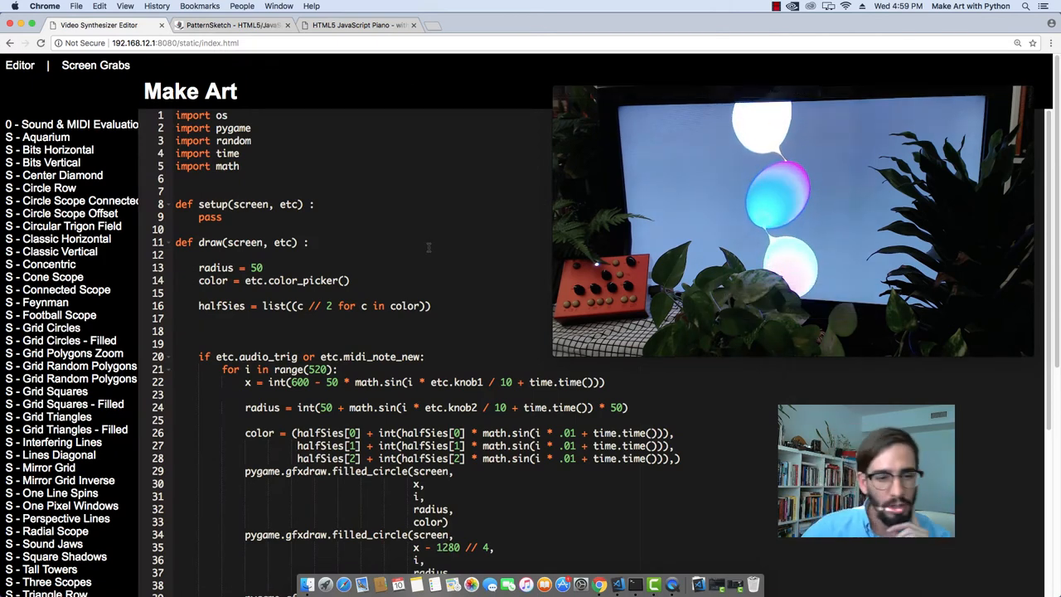
Step: Replace range(520) with range(int(etc.knob3 * 720)) so knob 3 sets the circle count
scroll(down, 3)
text(int()
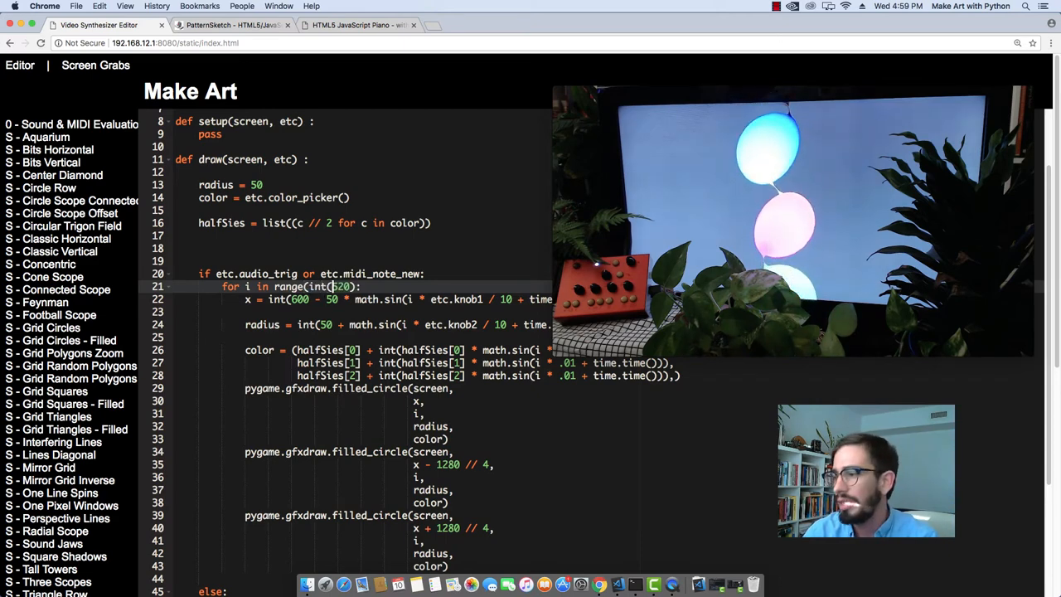
text(etc.knob3 * 7)
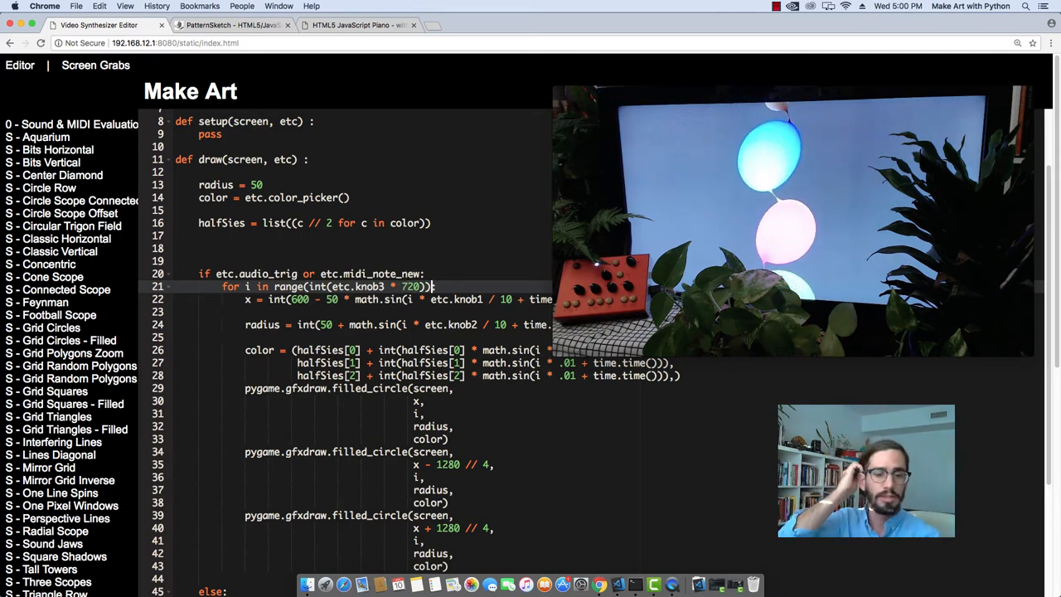
scroll(down, 3)
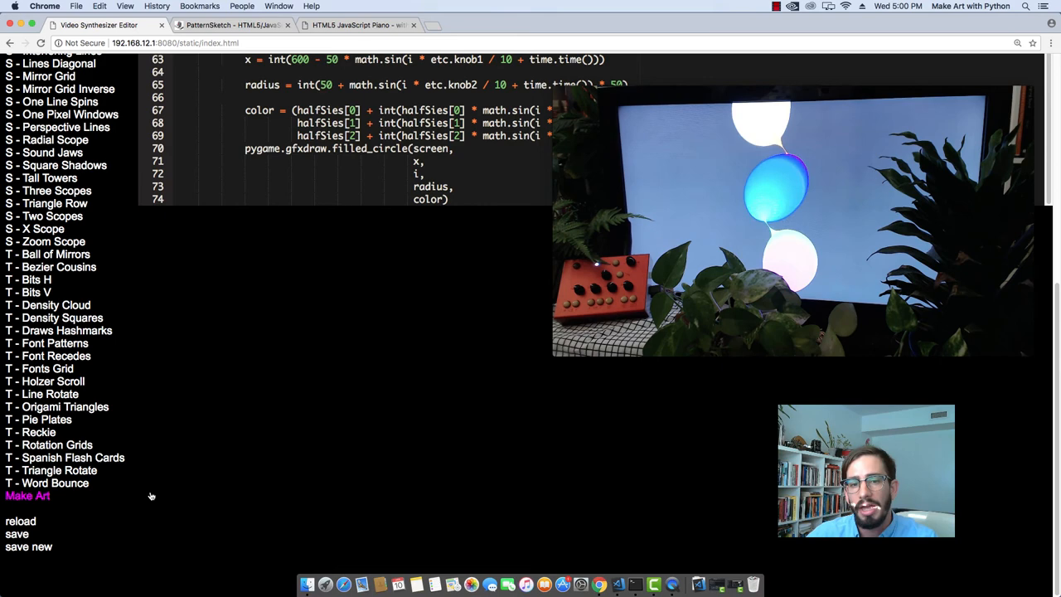
click(232, 25)
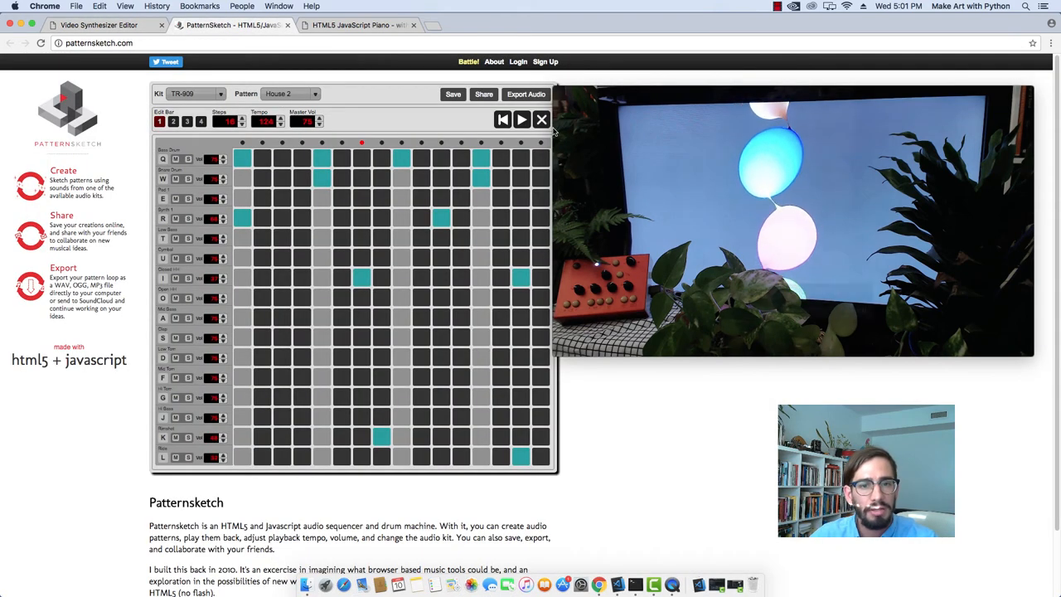
Step: Start the drum pattern so the knob-controlled ribbons react to the beat
click(524, 119)
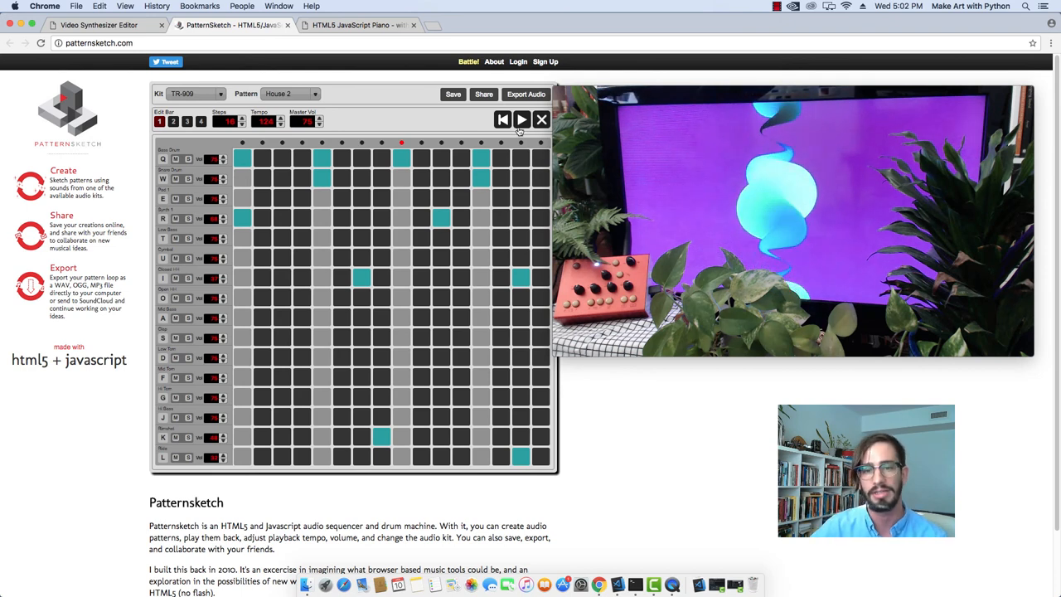
mouse_move(522, 120)
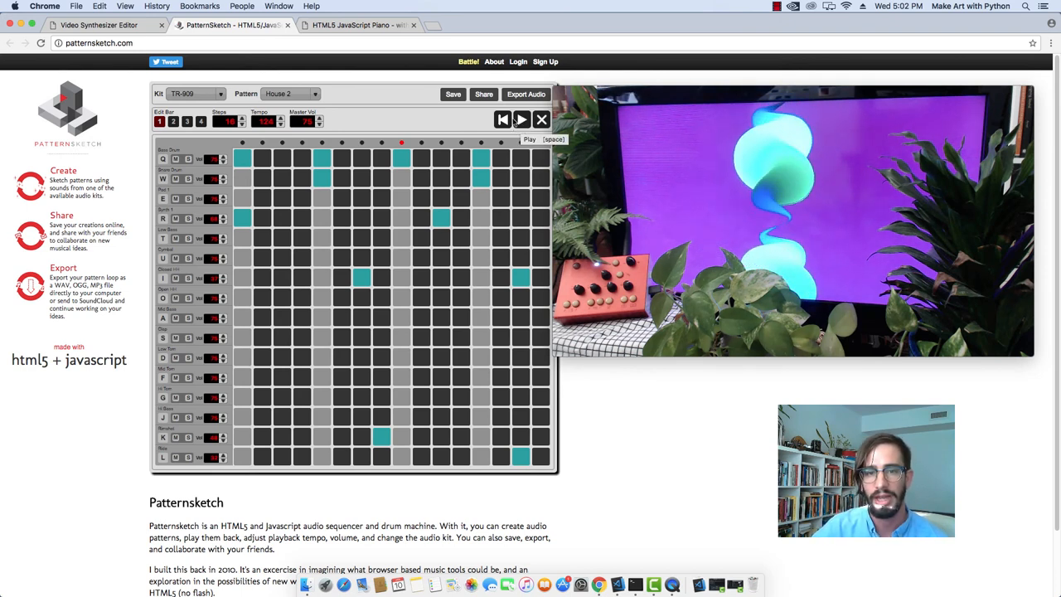
Step: Switch from Patternsketch to the HTML5 JavaScript Piano page
click(368, 27)
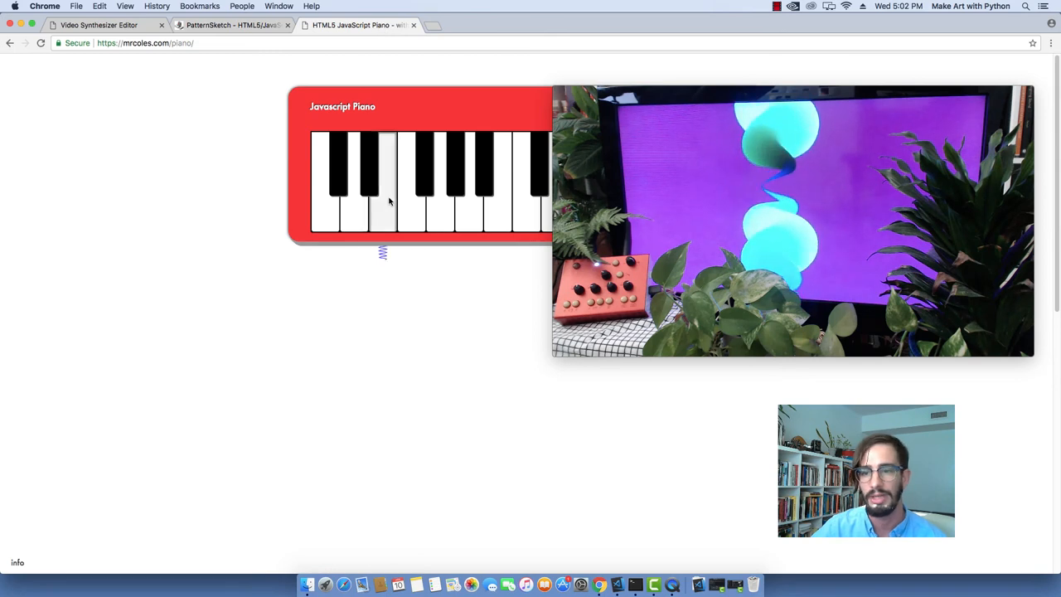